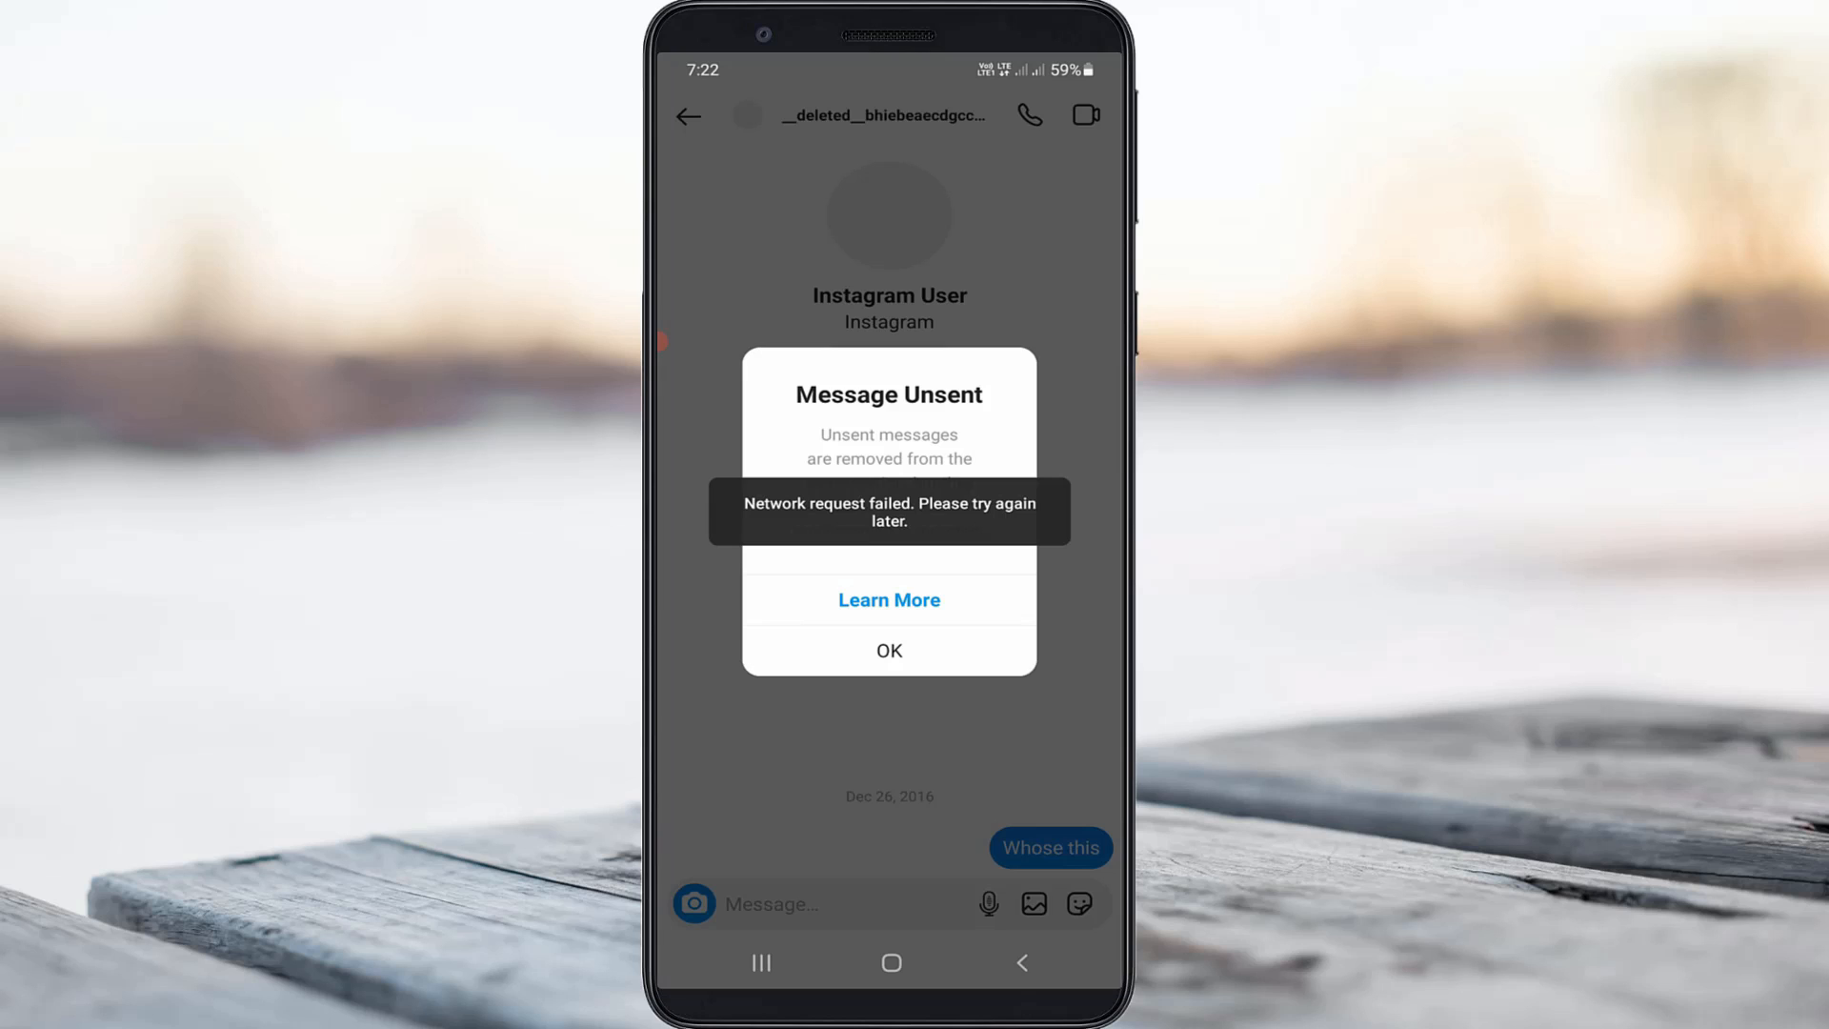
Step: Dismiss Instagram's failed 'Message Unsent' notice with OK
click(888, 962)
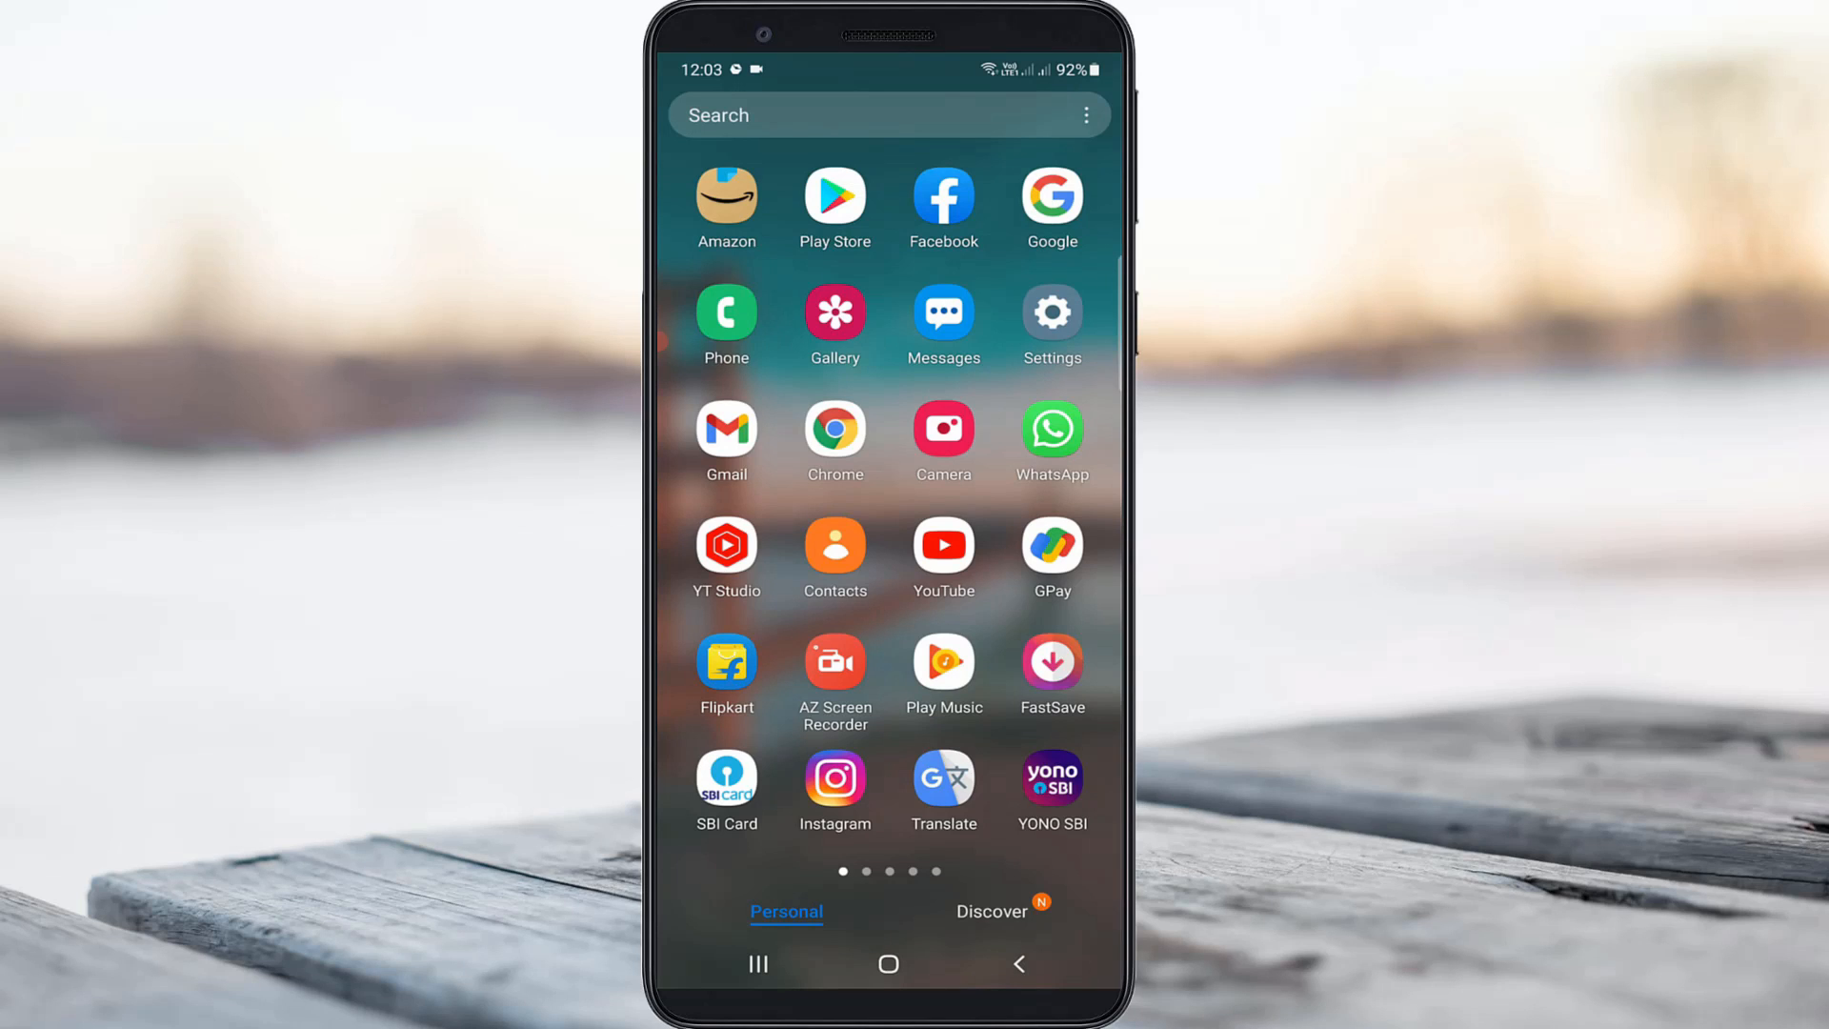
Step: Find 'Reset network settings' via Settings search and confirm the reset
click(1048, 312)
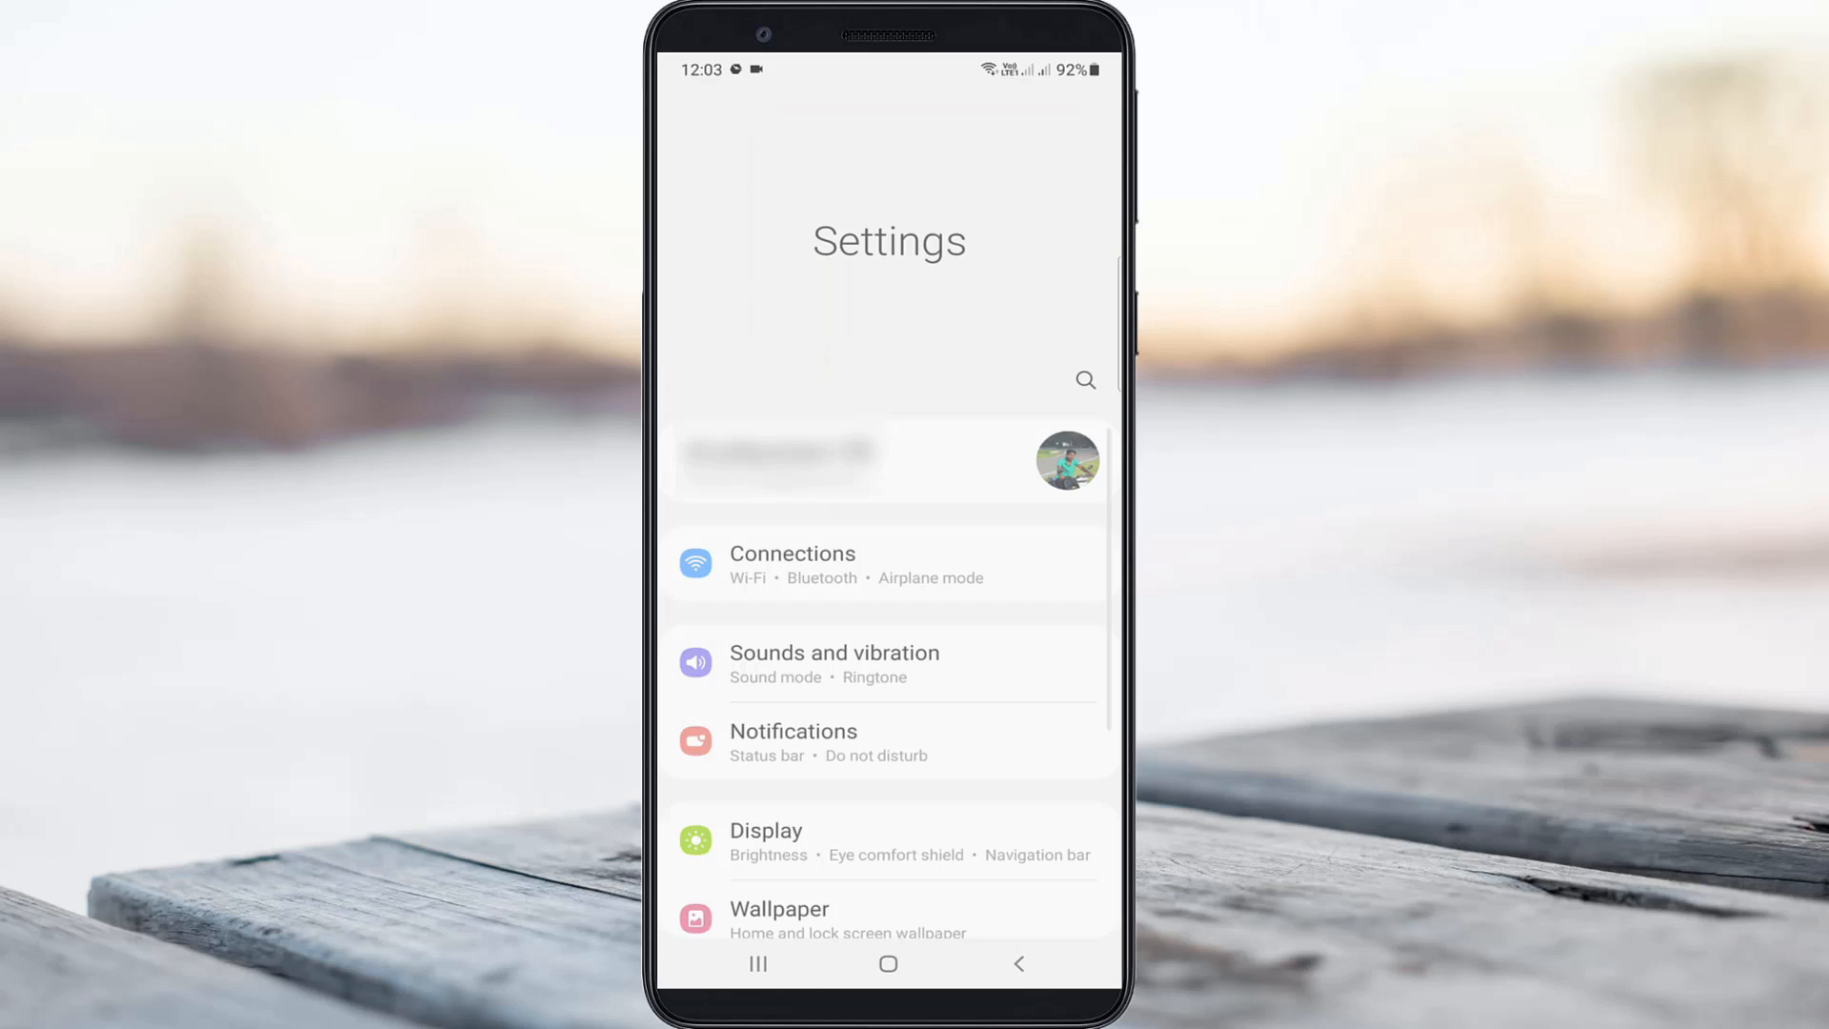
click(1084, 380)
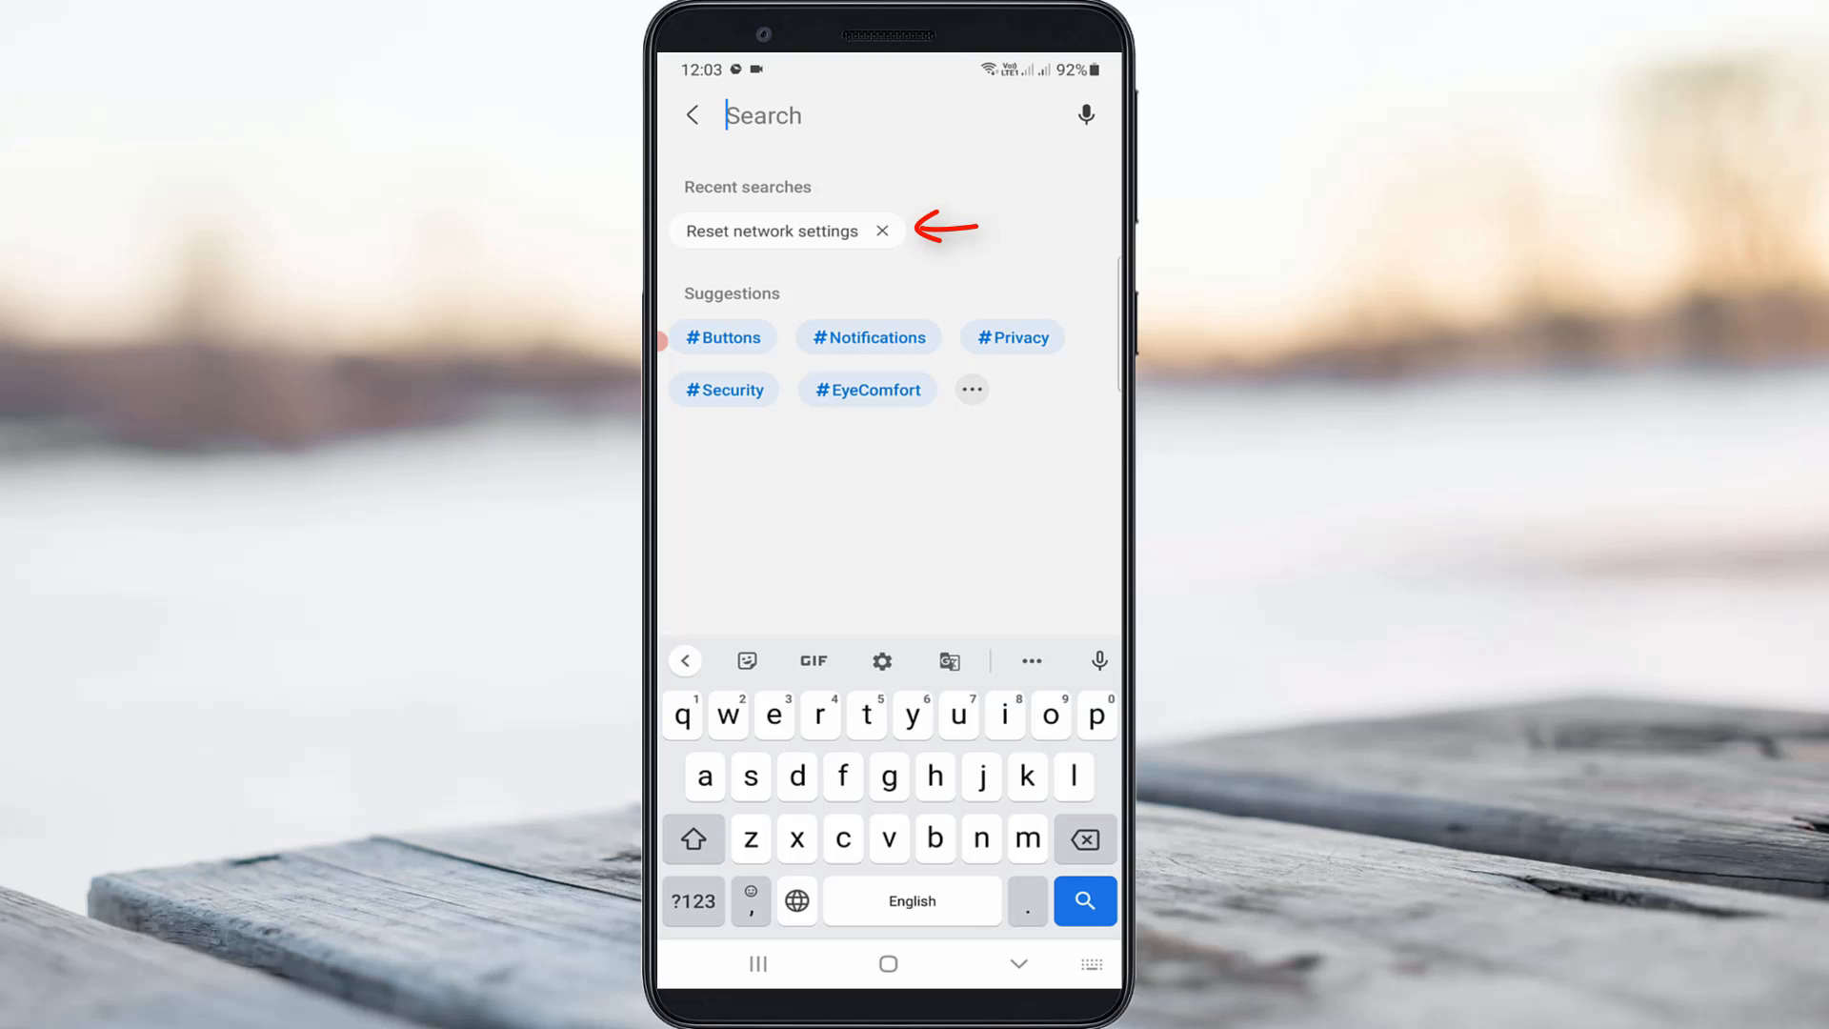
click(770, 230)
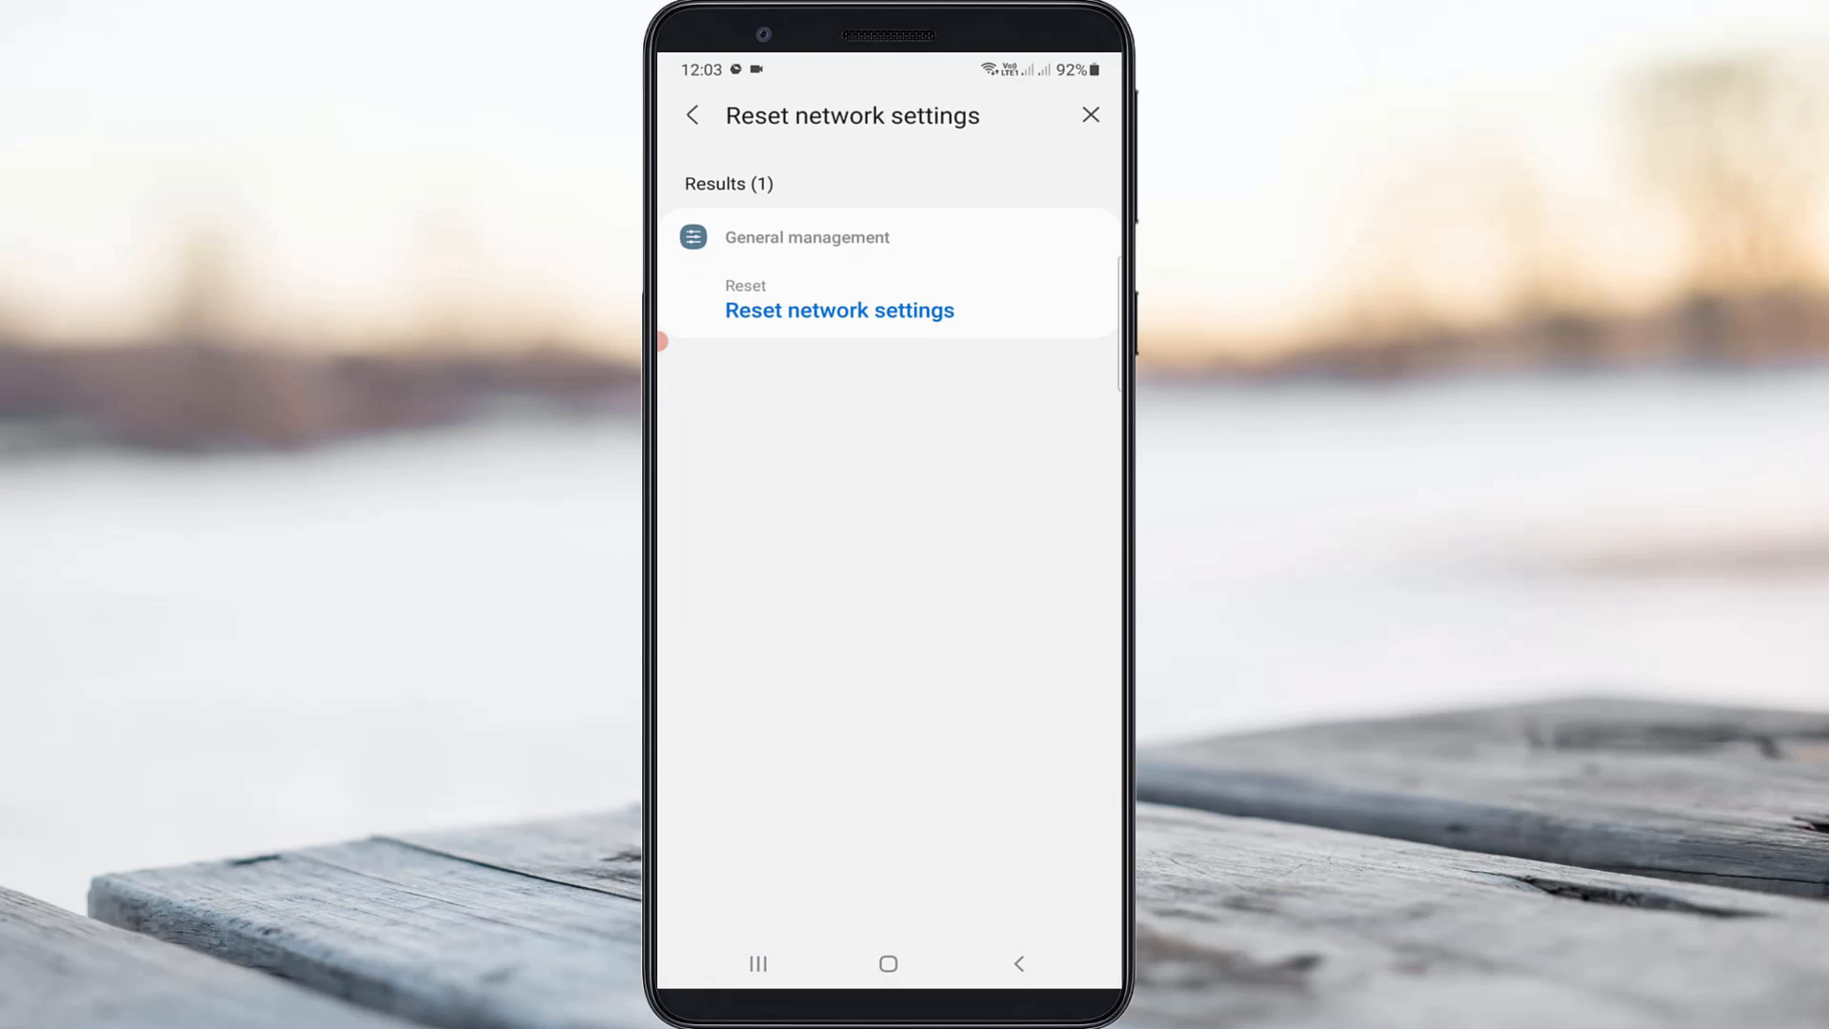
click(839, 309)
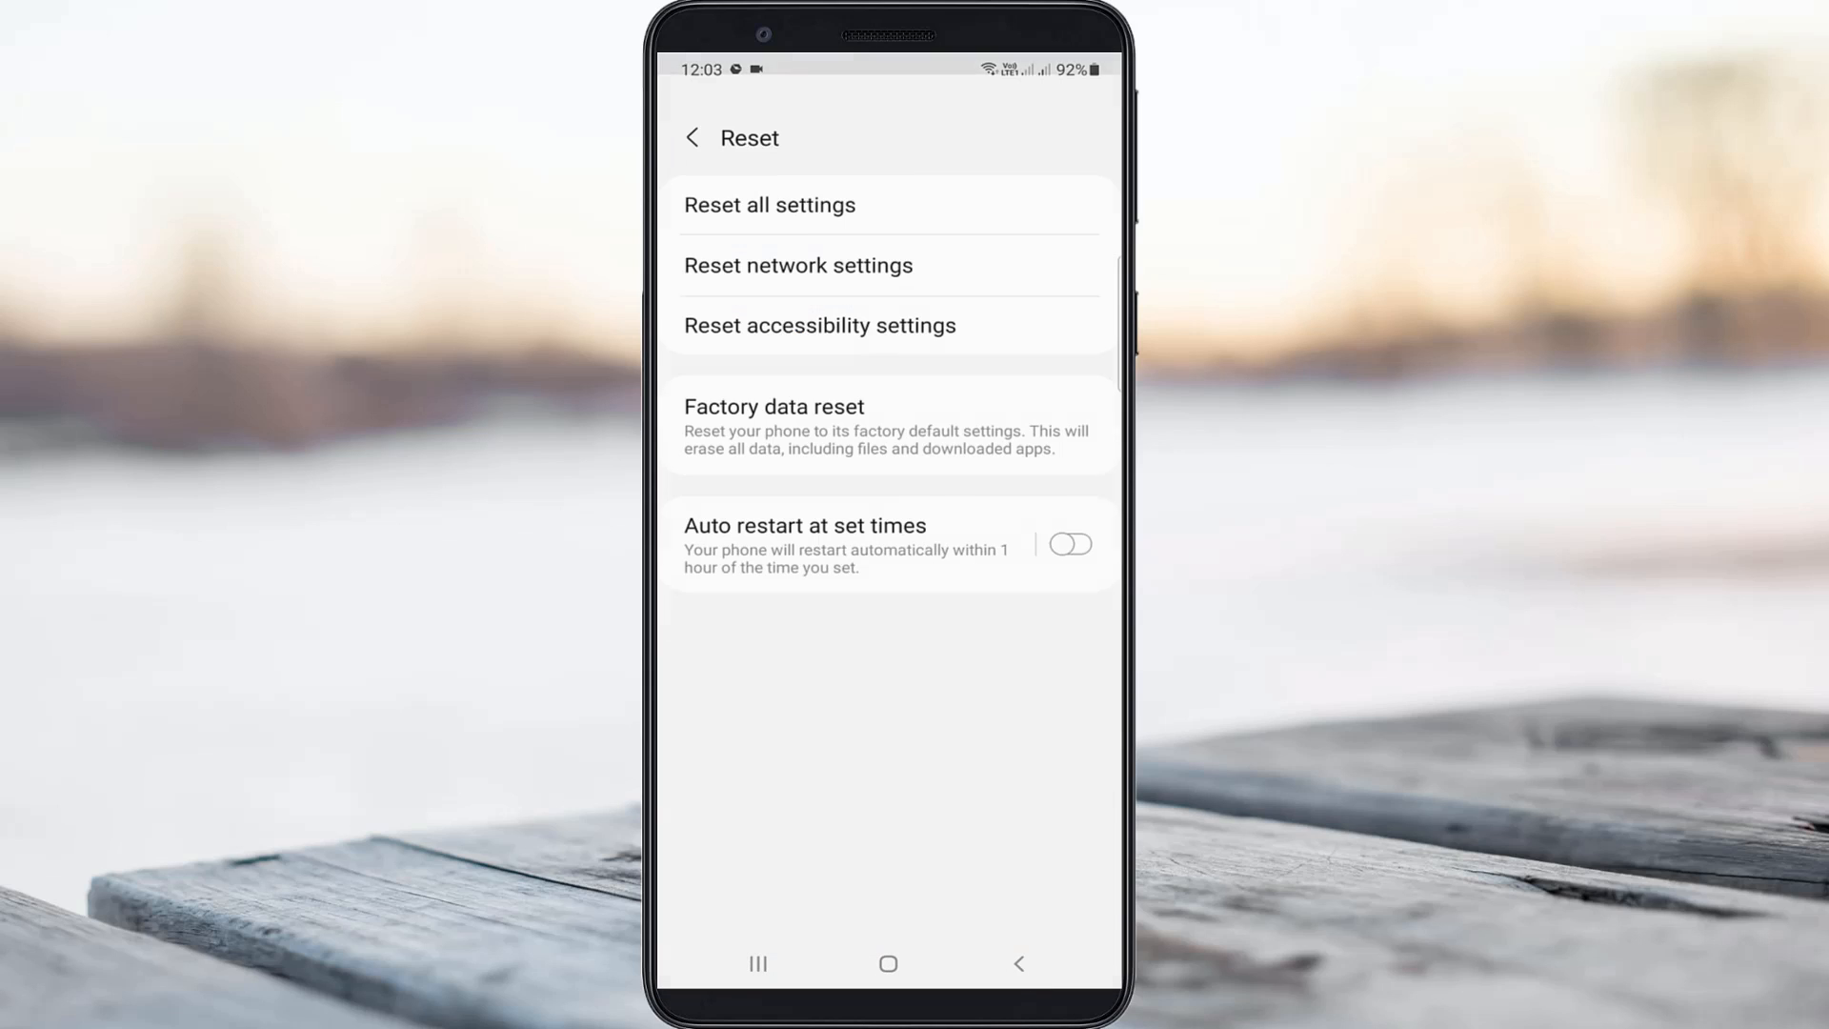
click(798, 265)
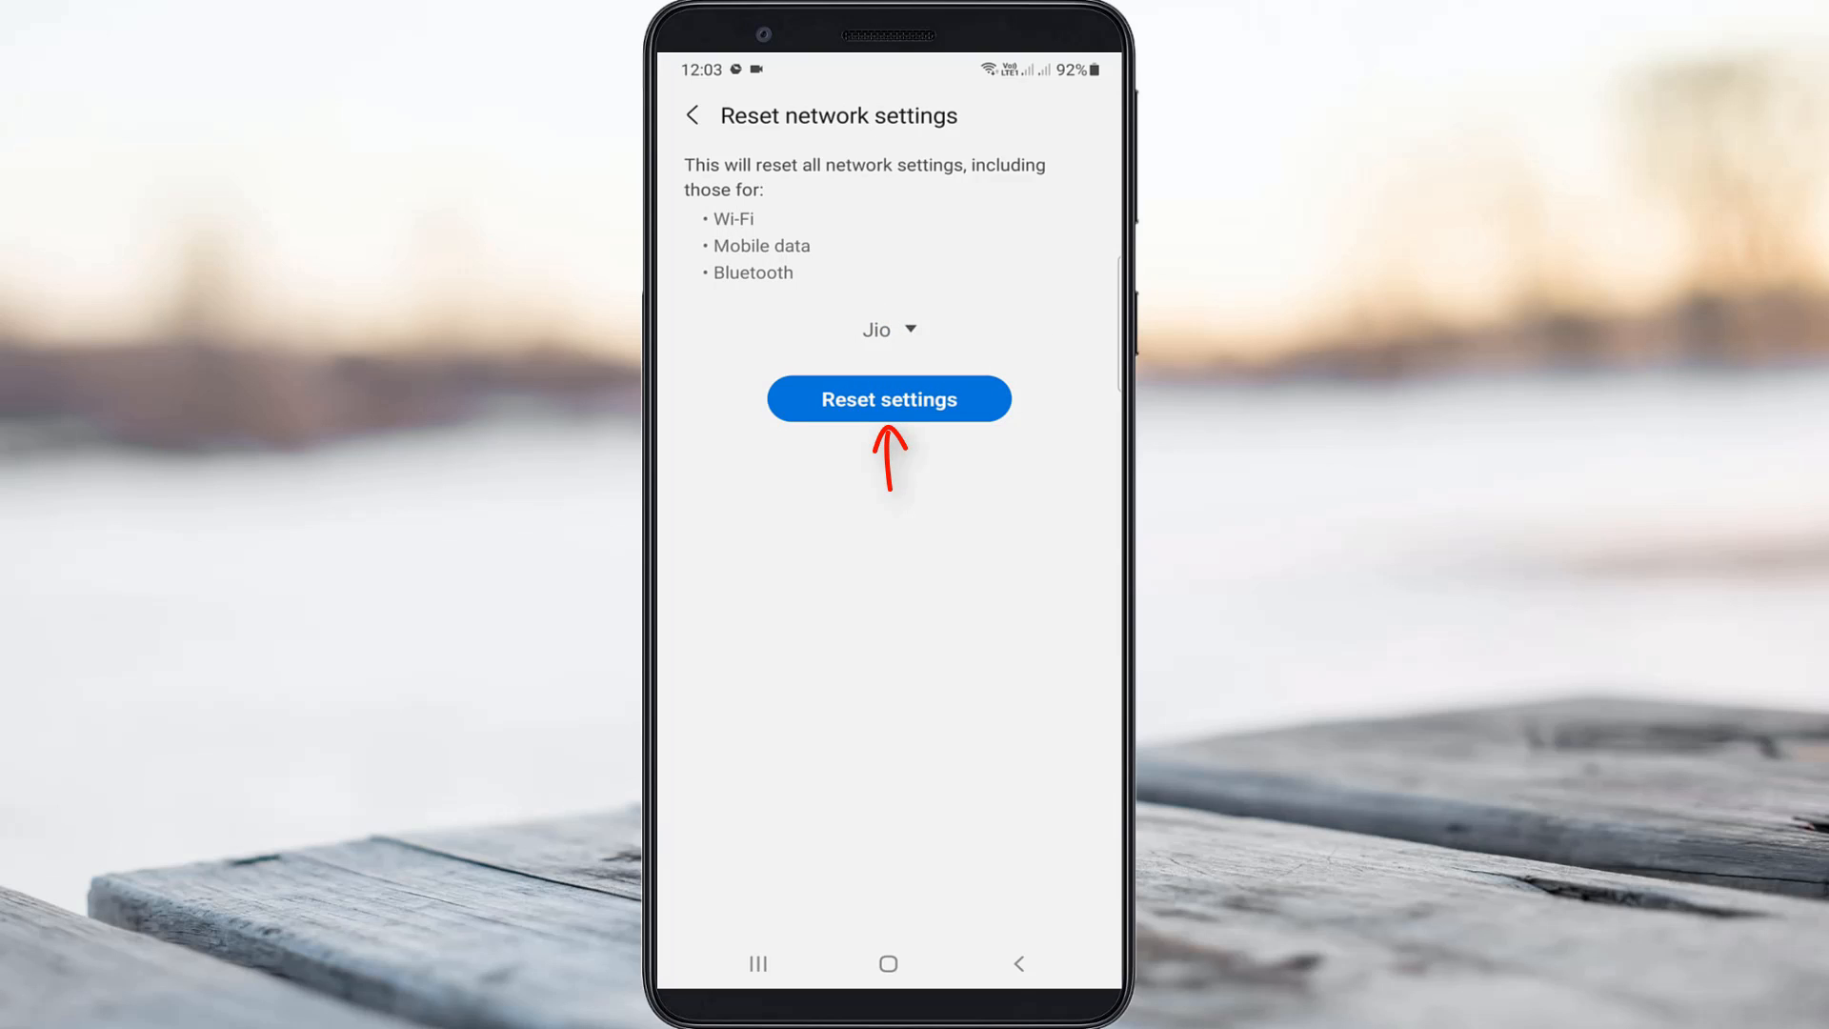
click(888, 398)
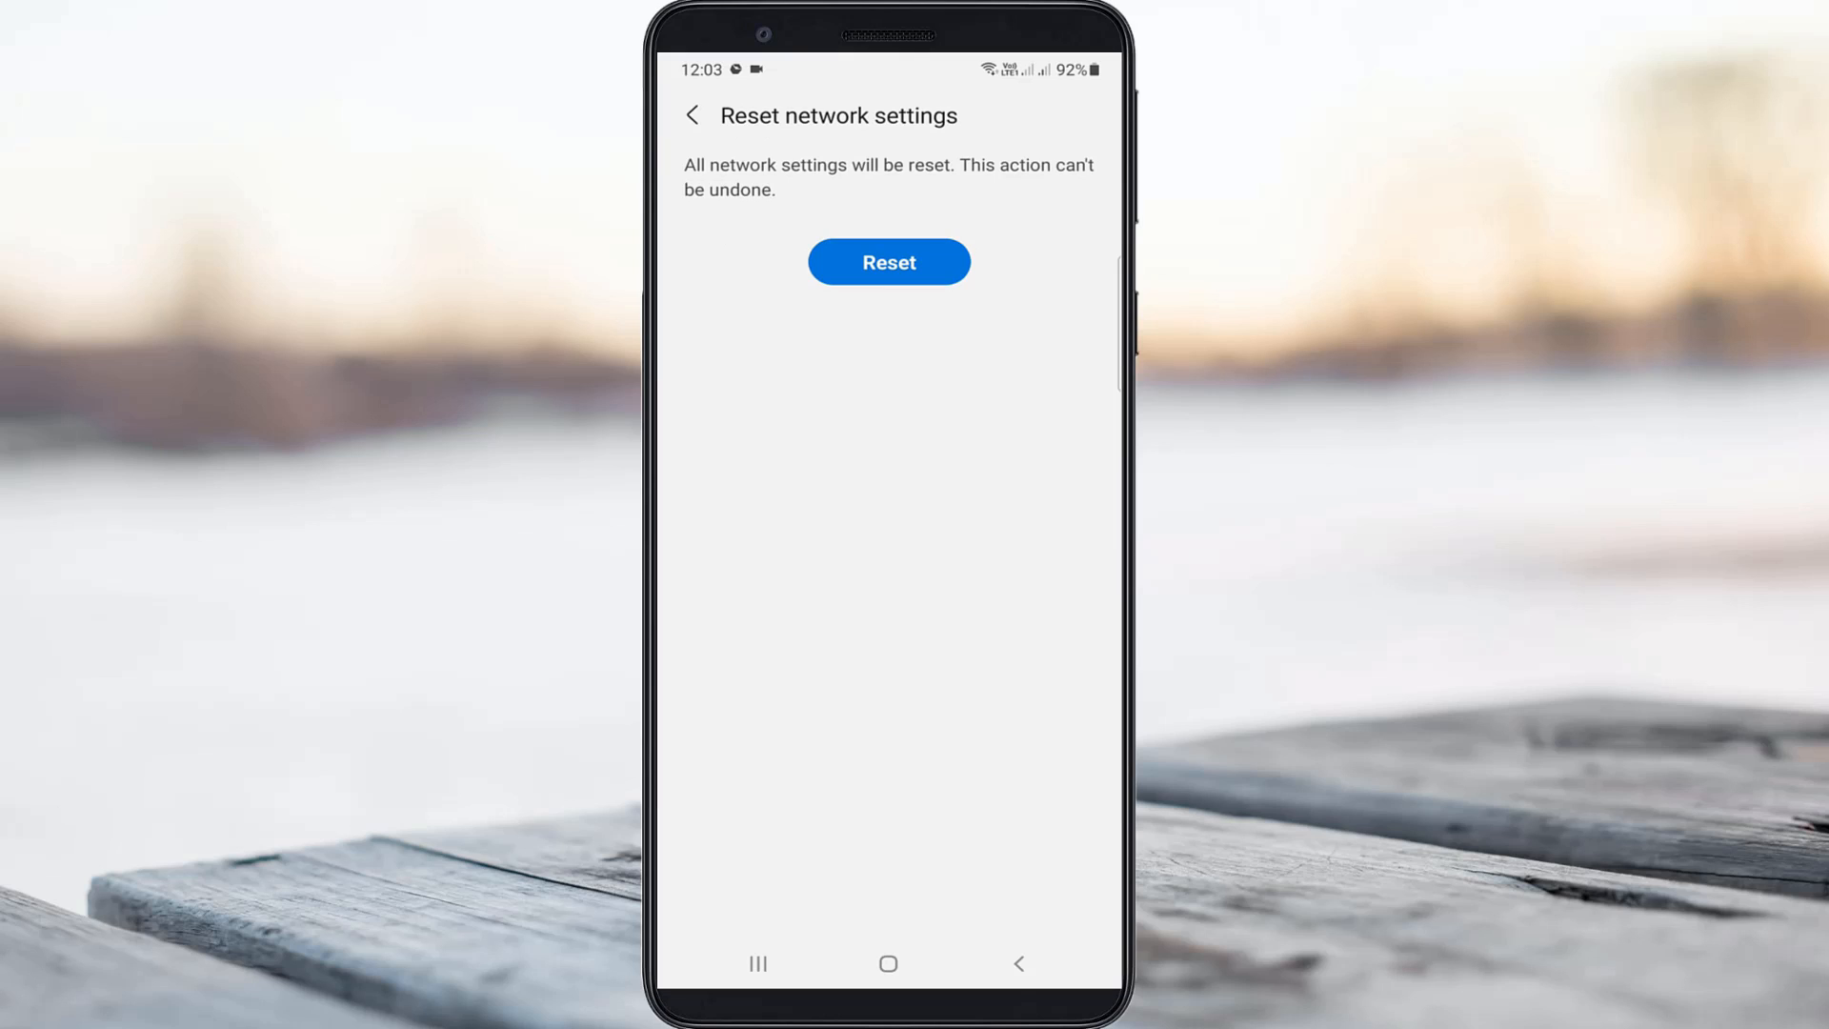
click(888, 261)
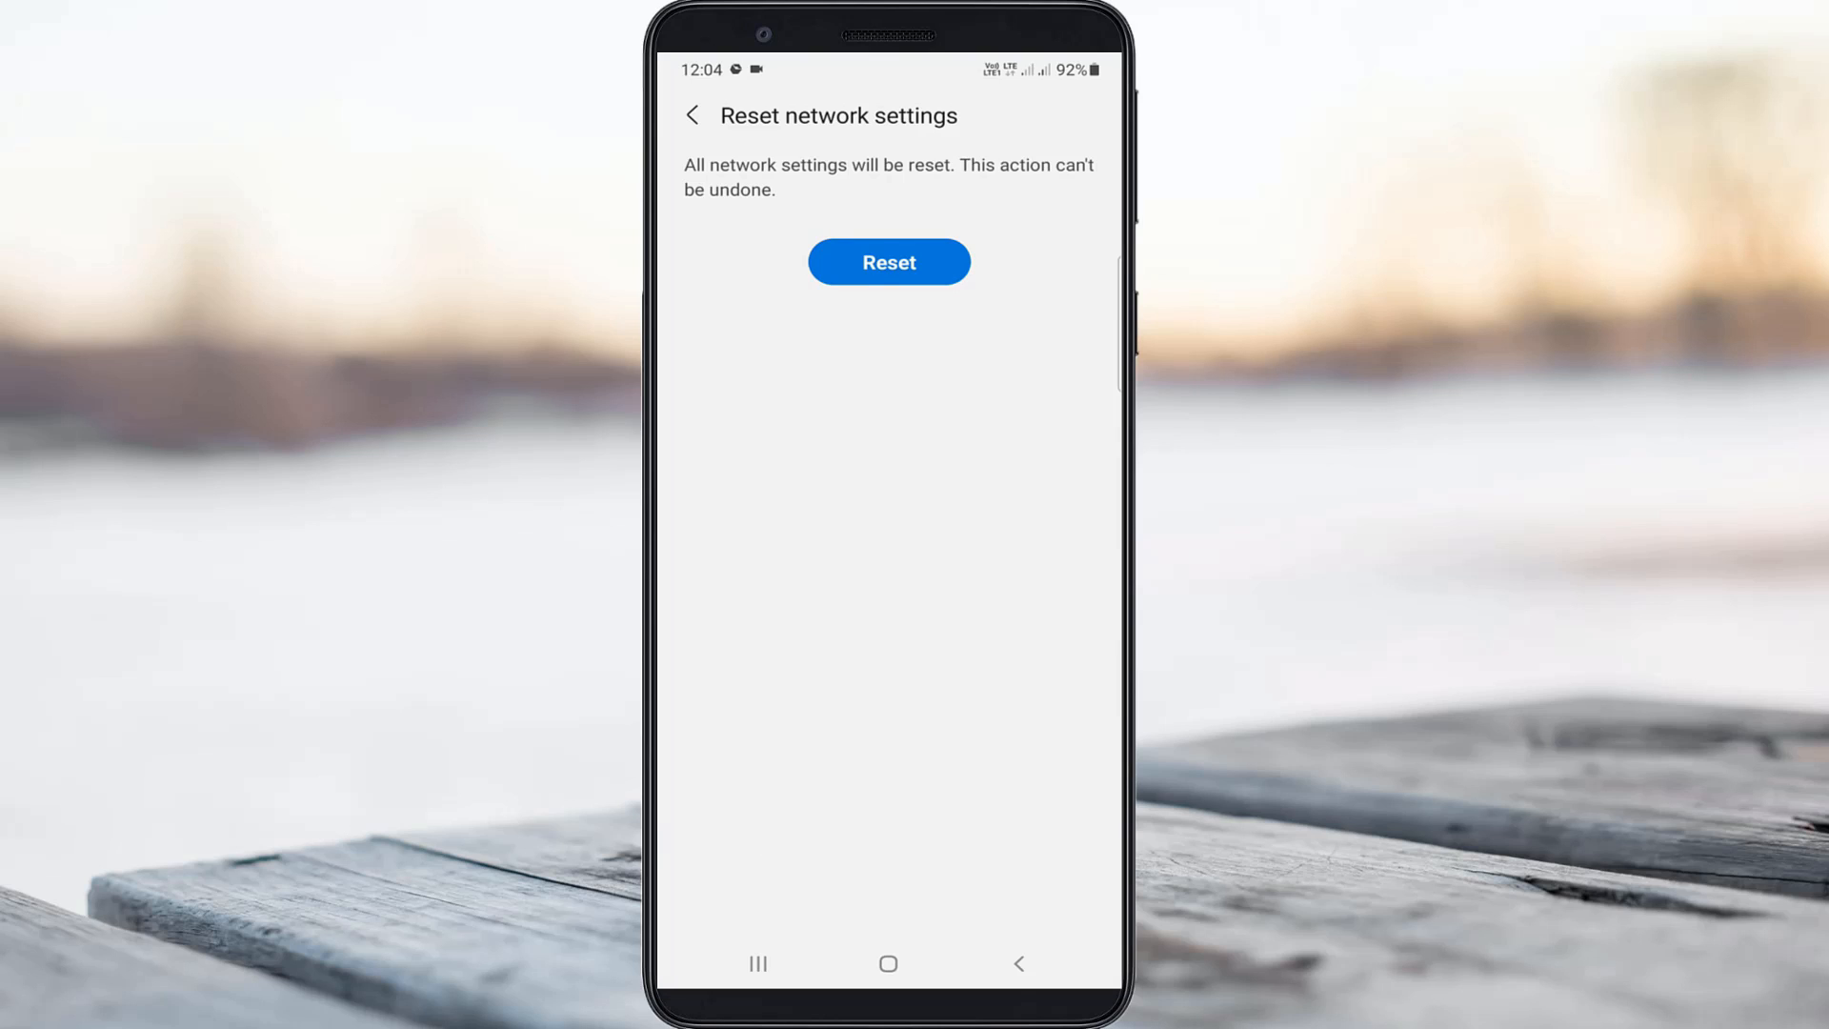
click(887, 963)
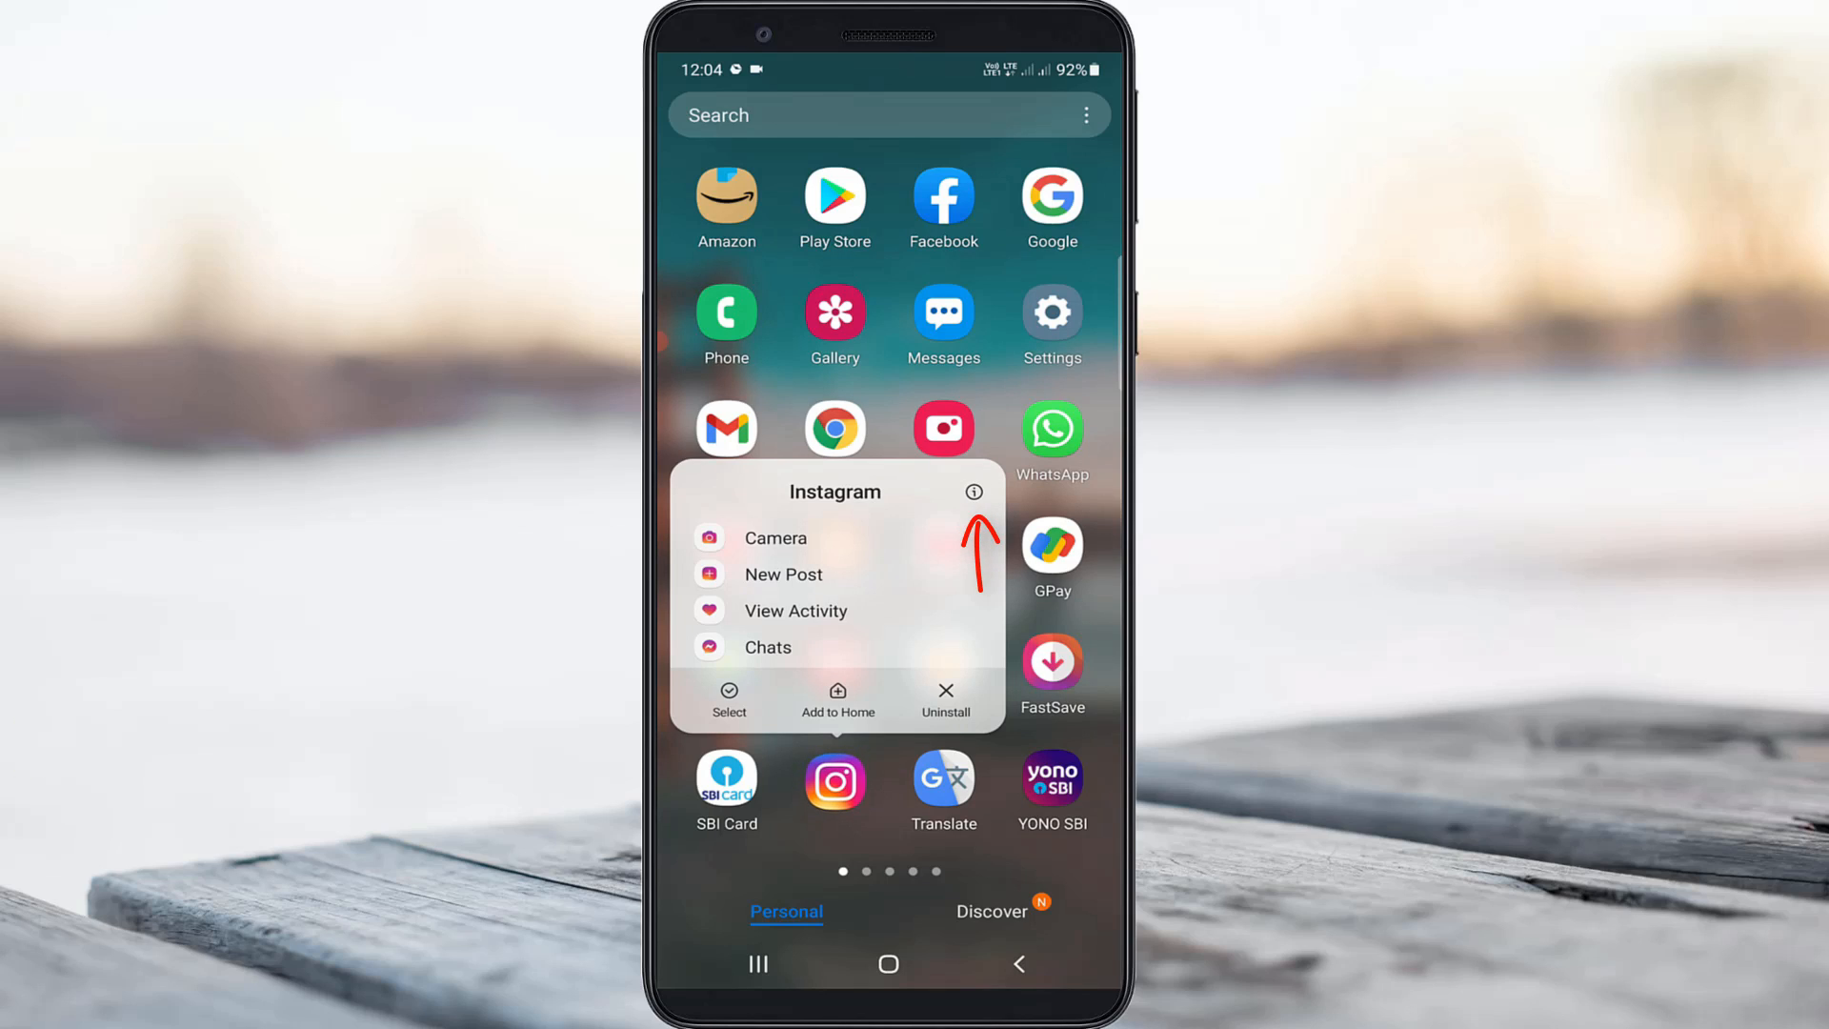
Step: Open Instagram's App info page from its app drawer icon
click(974, 492)
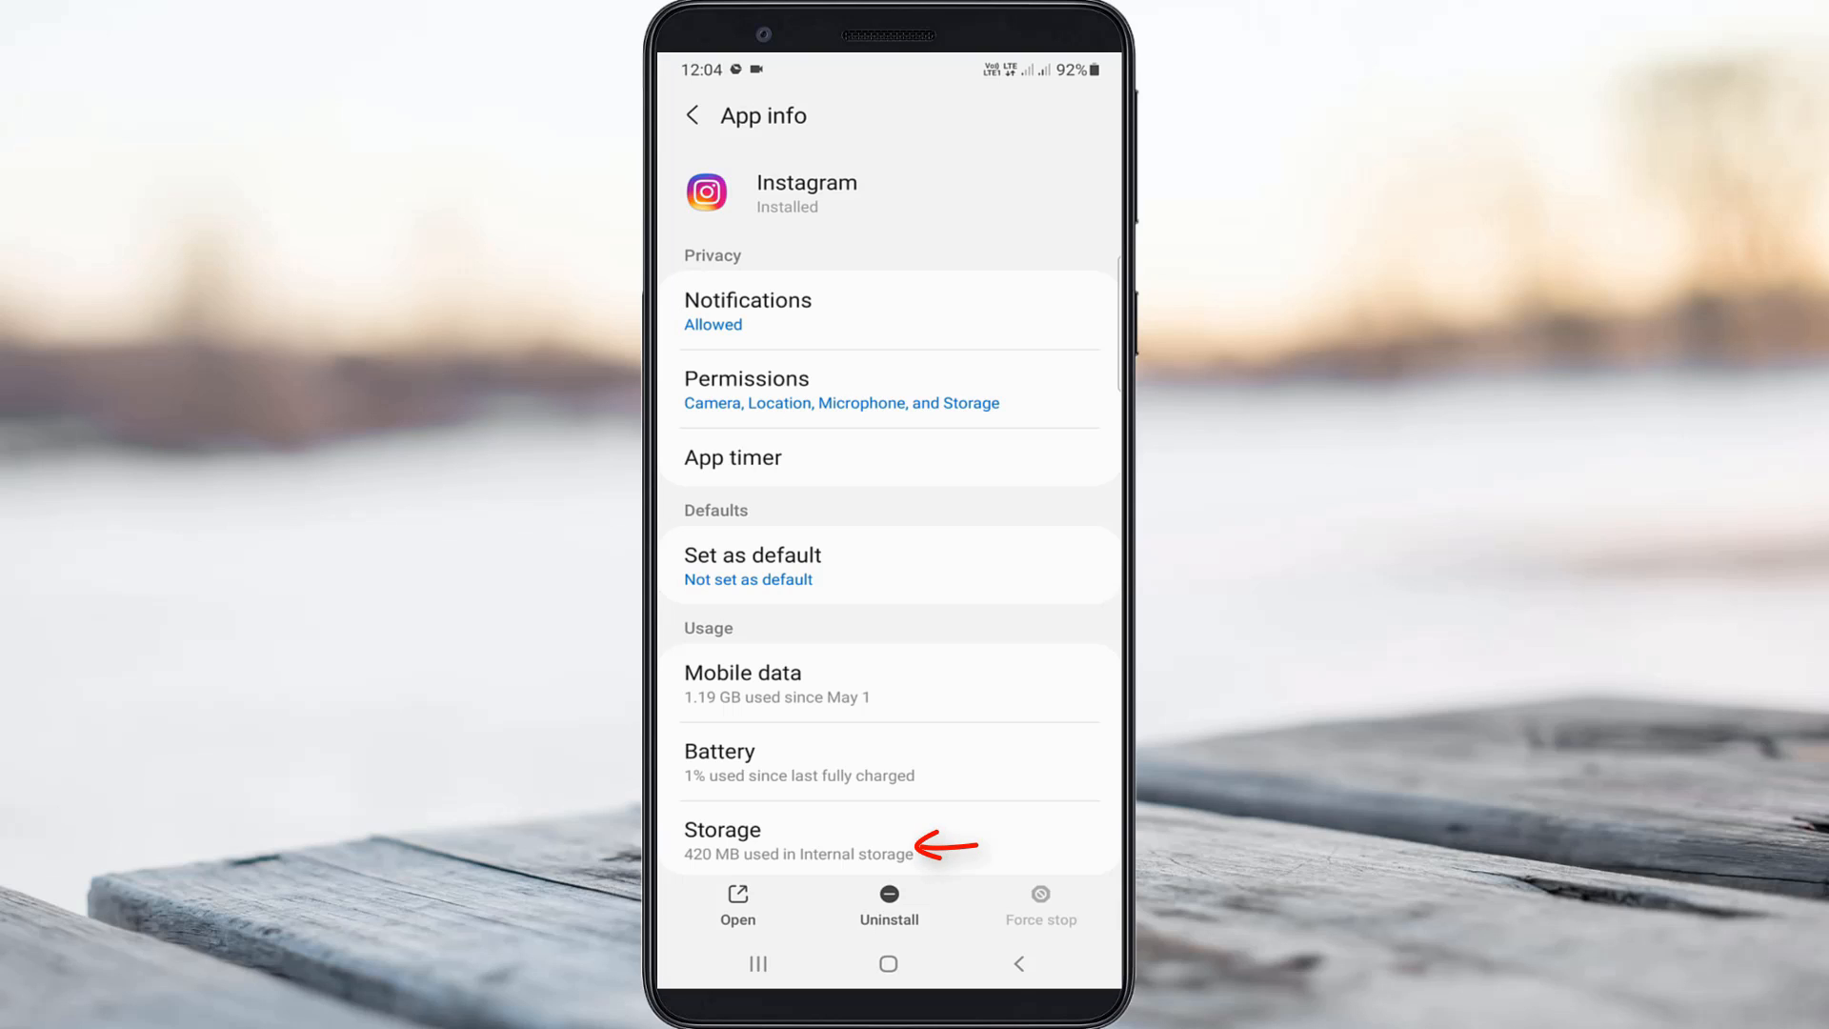
Step: Clear Instagram's data in Storage, confirm Delete, and return to App info
click(796, 837)
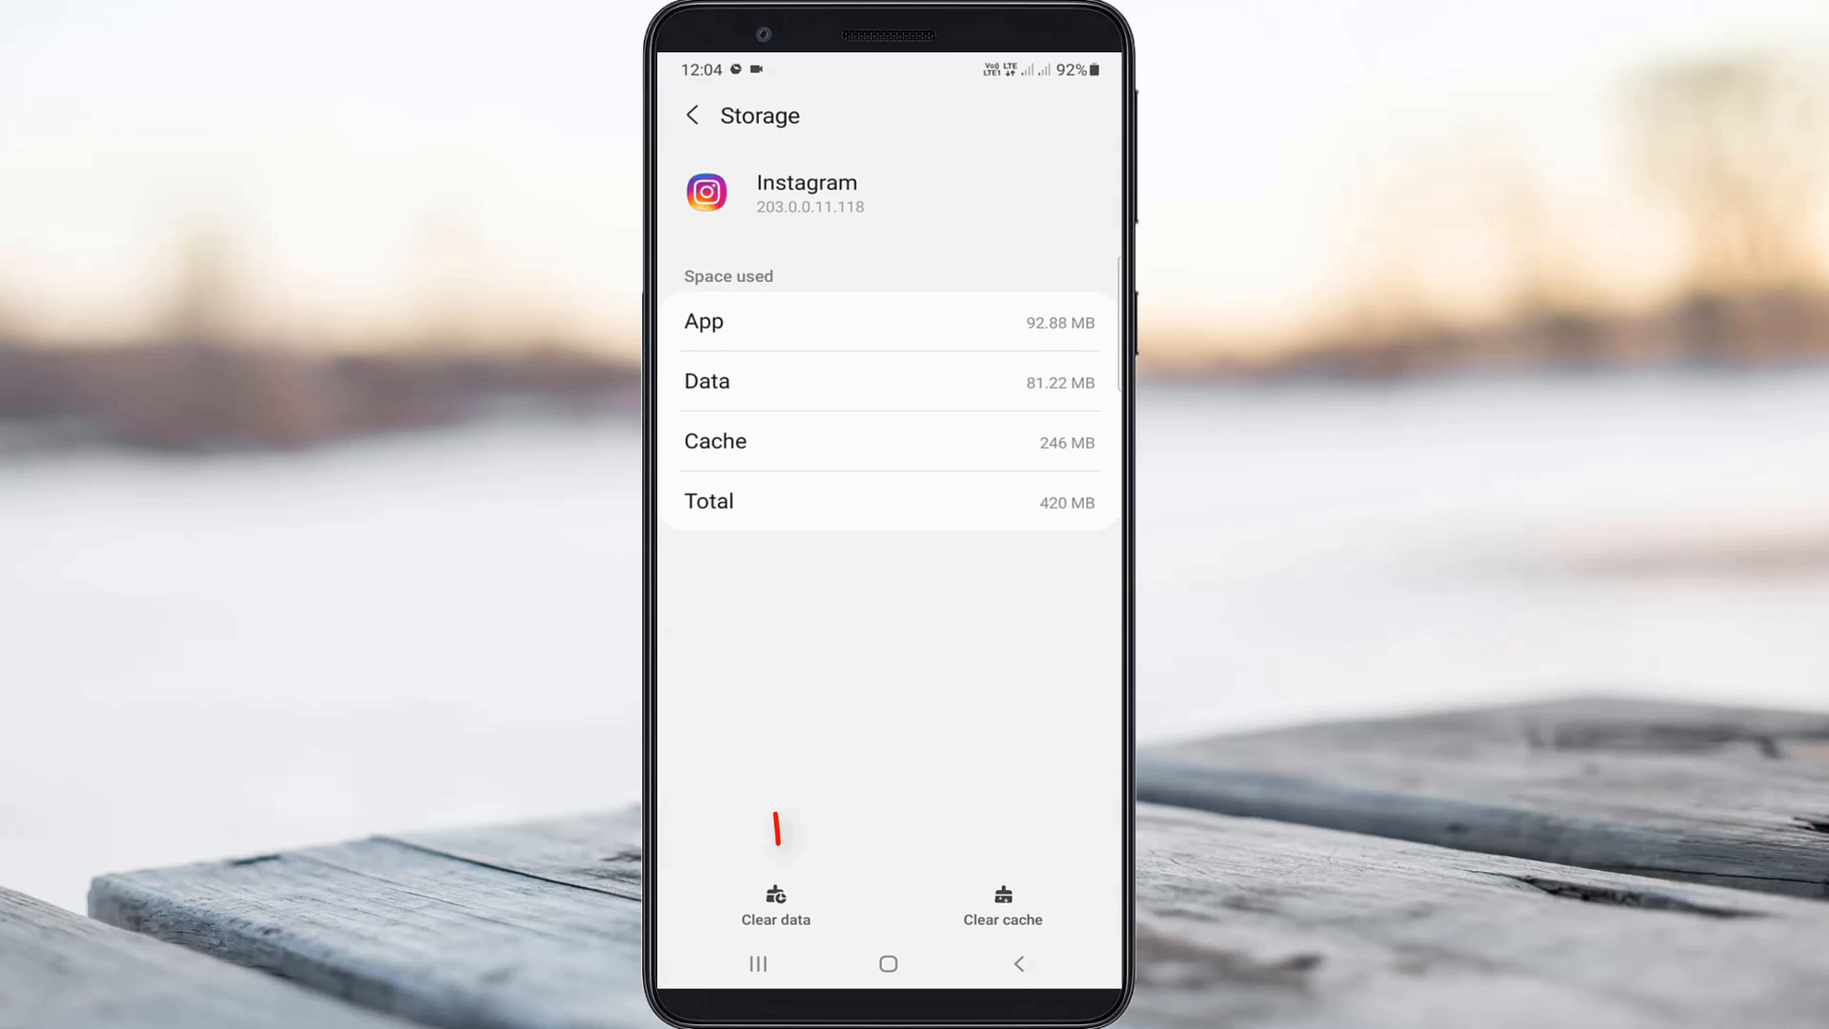
click(775, 906)
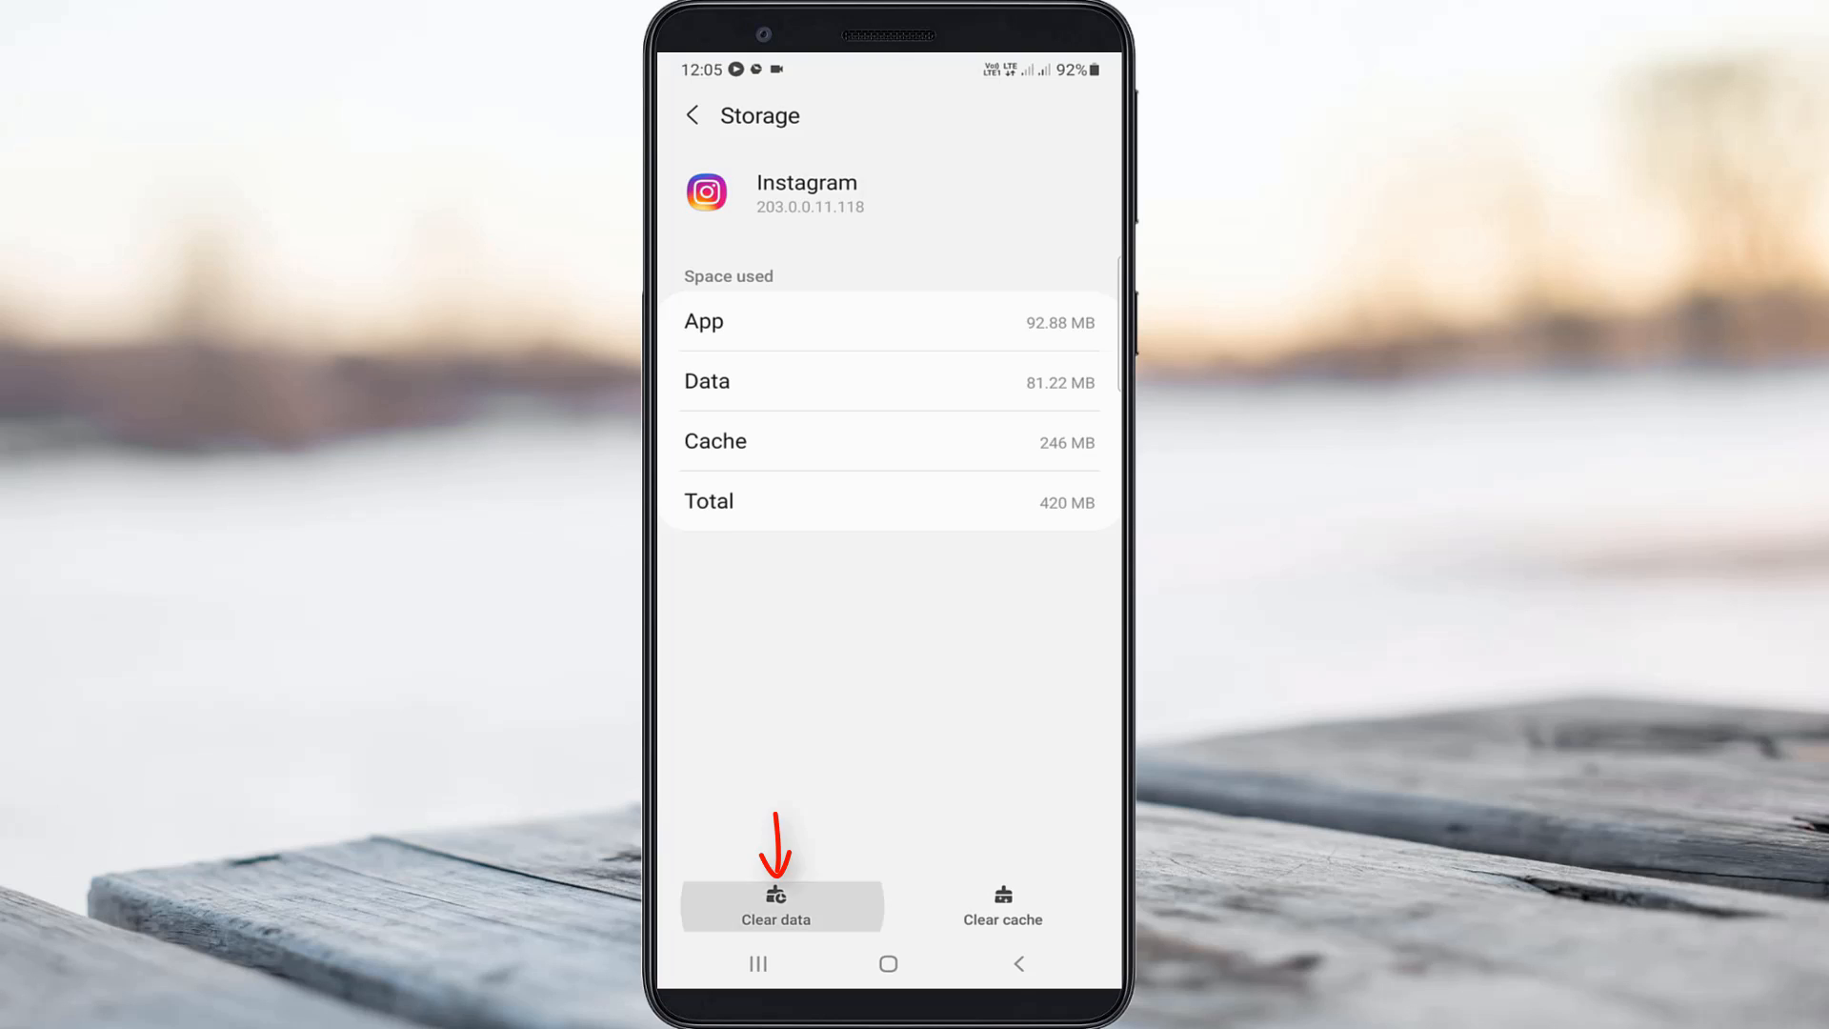
click(775, 906)
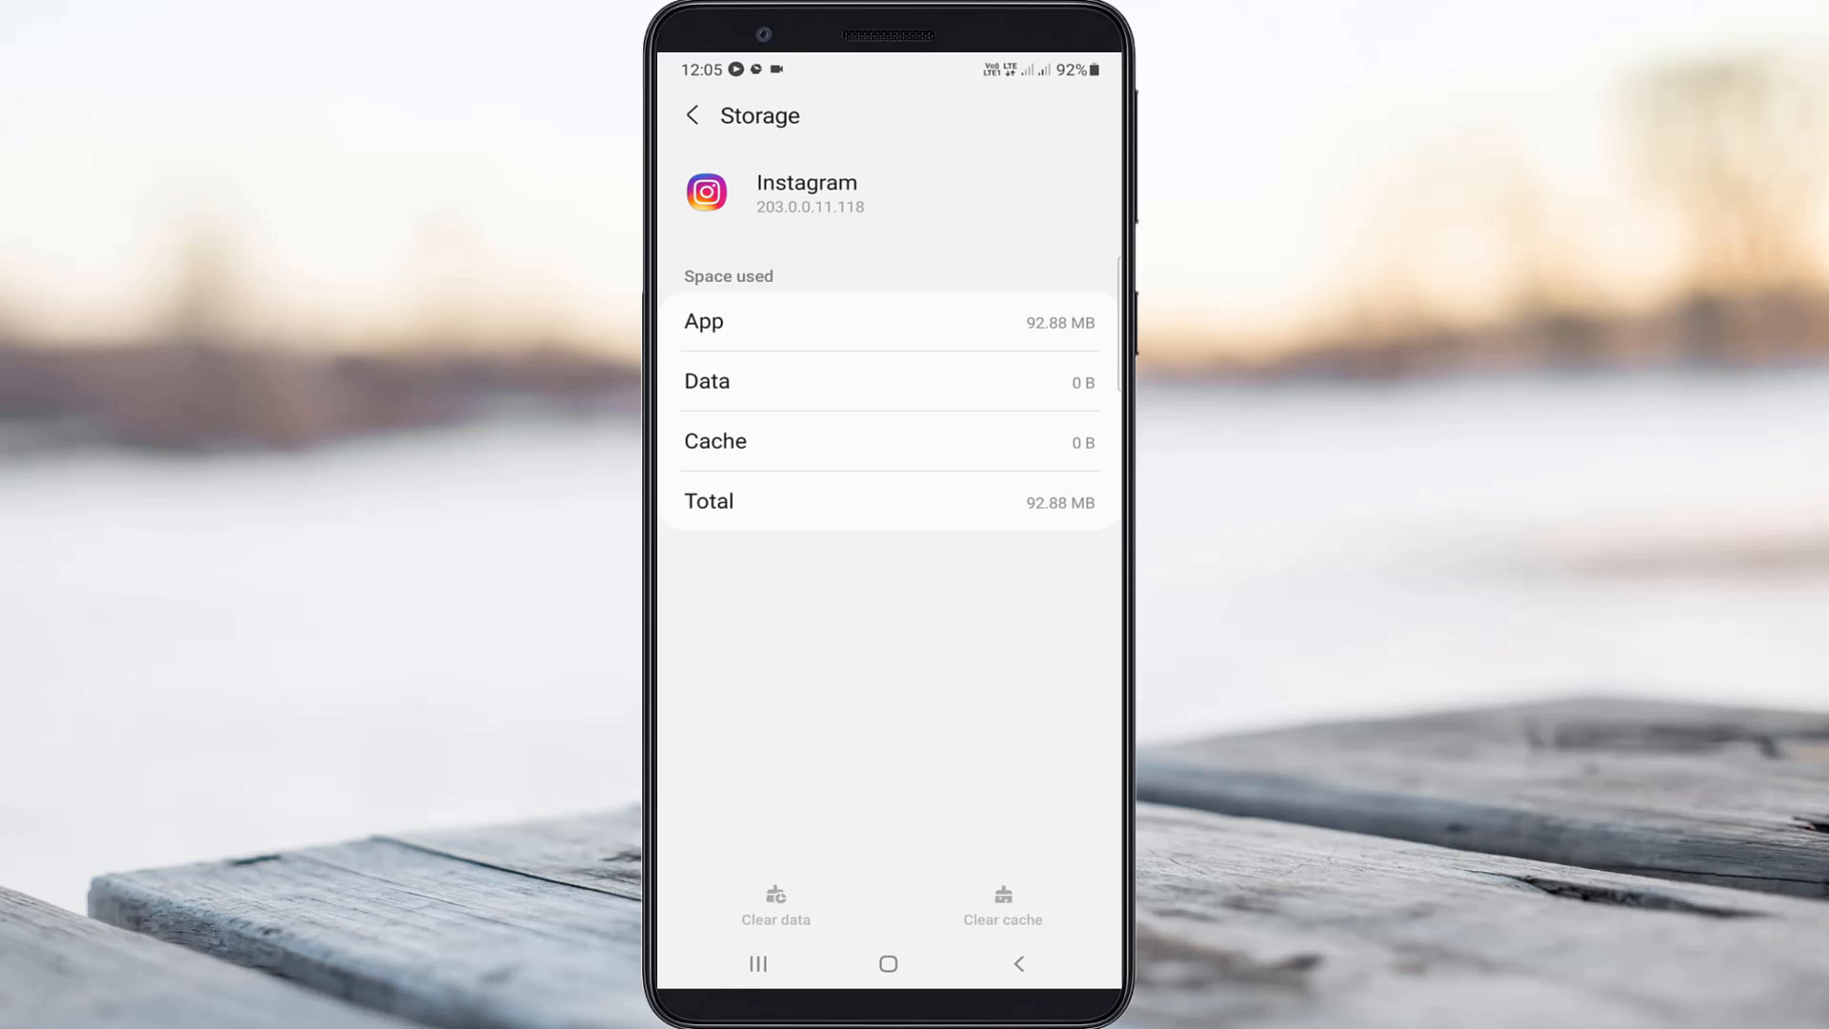
click(1016, 963)
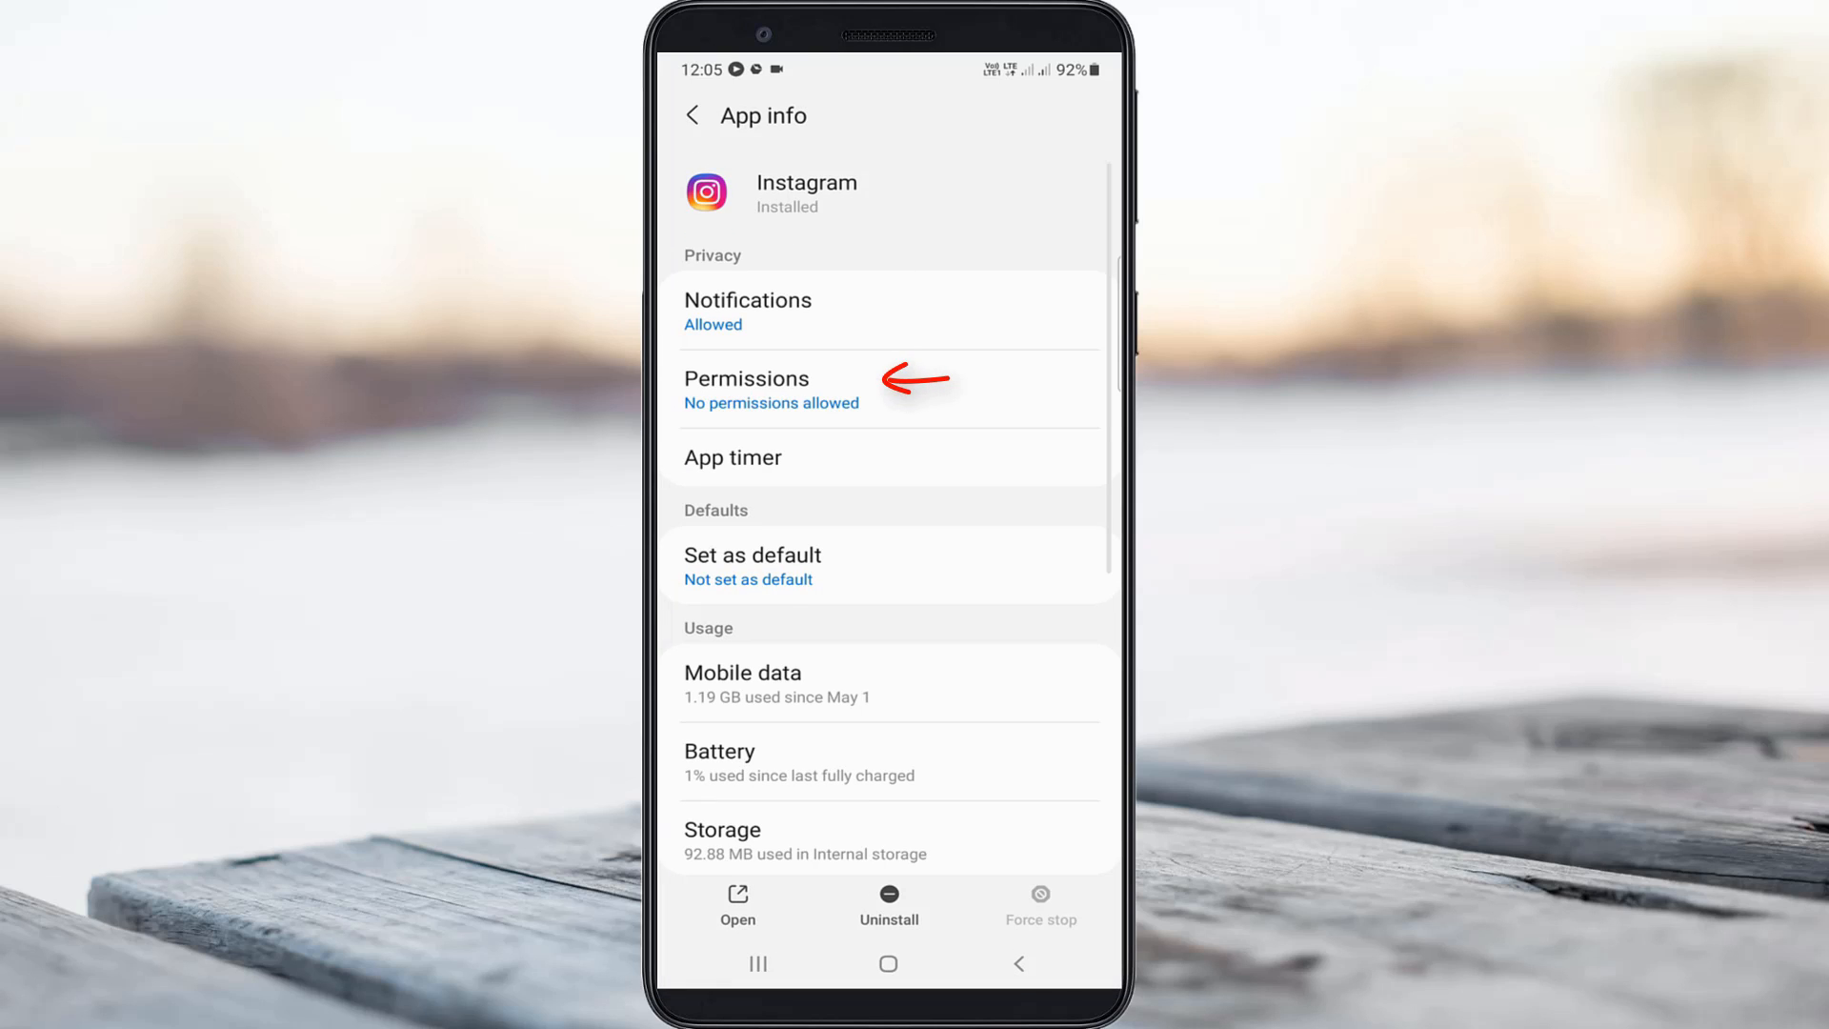
Step: Set Instagram's Camera, Phone, Storage and other denied permissions to Allow
click(746, 389)
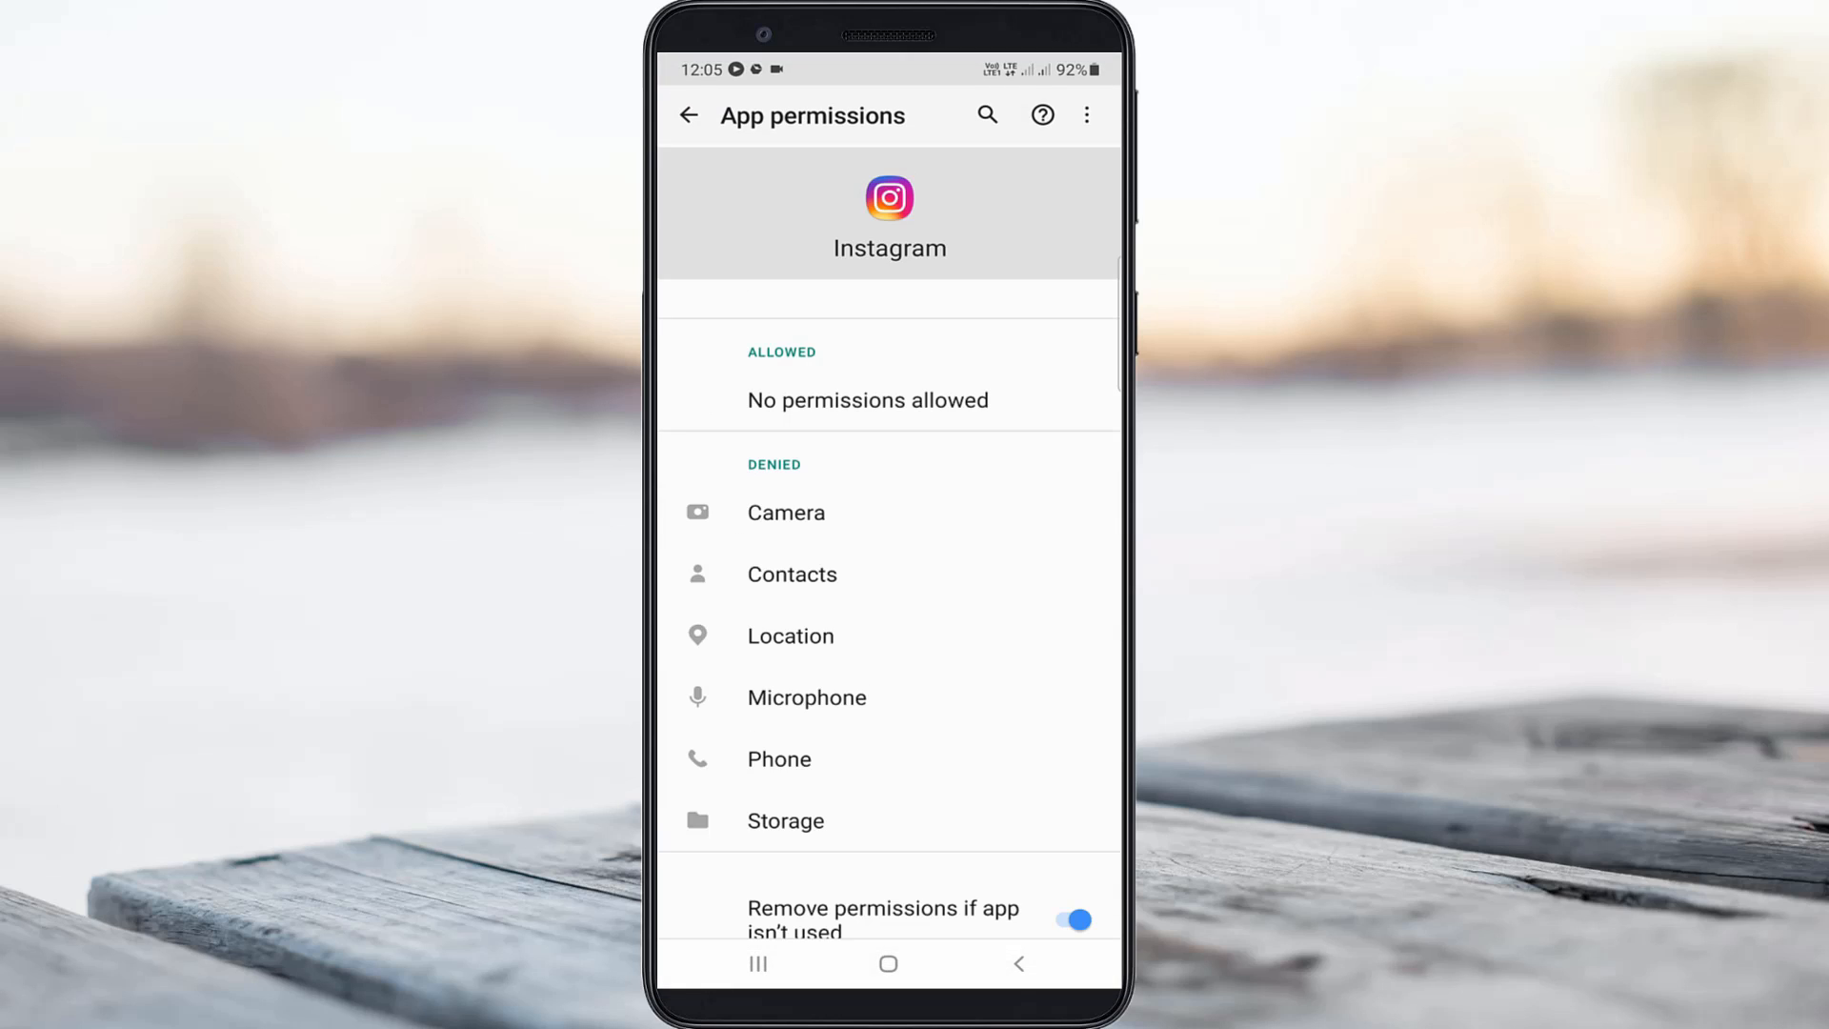
click(786, 512)
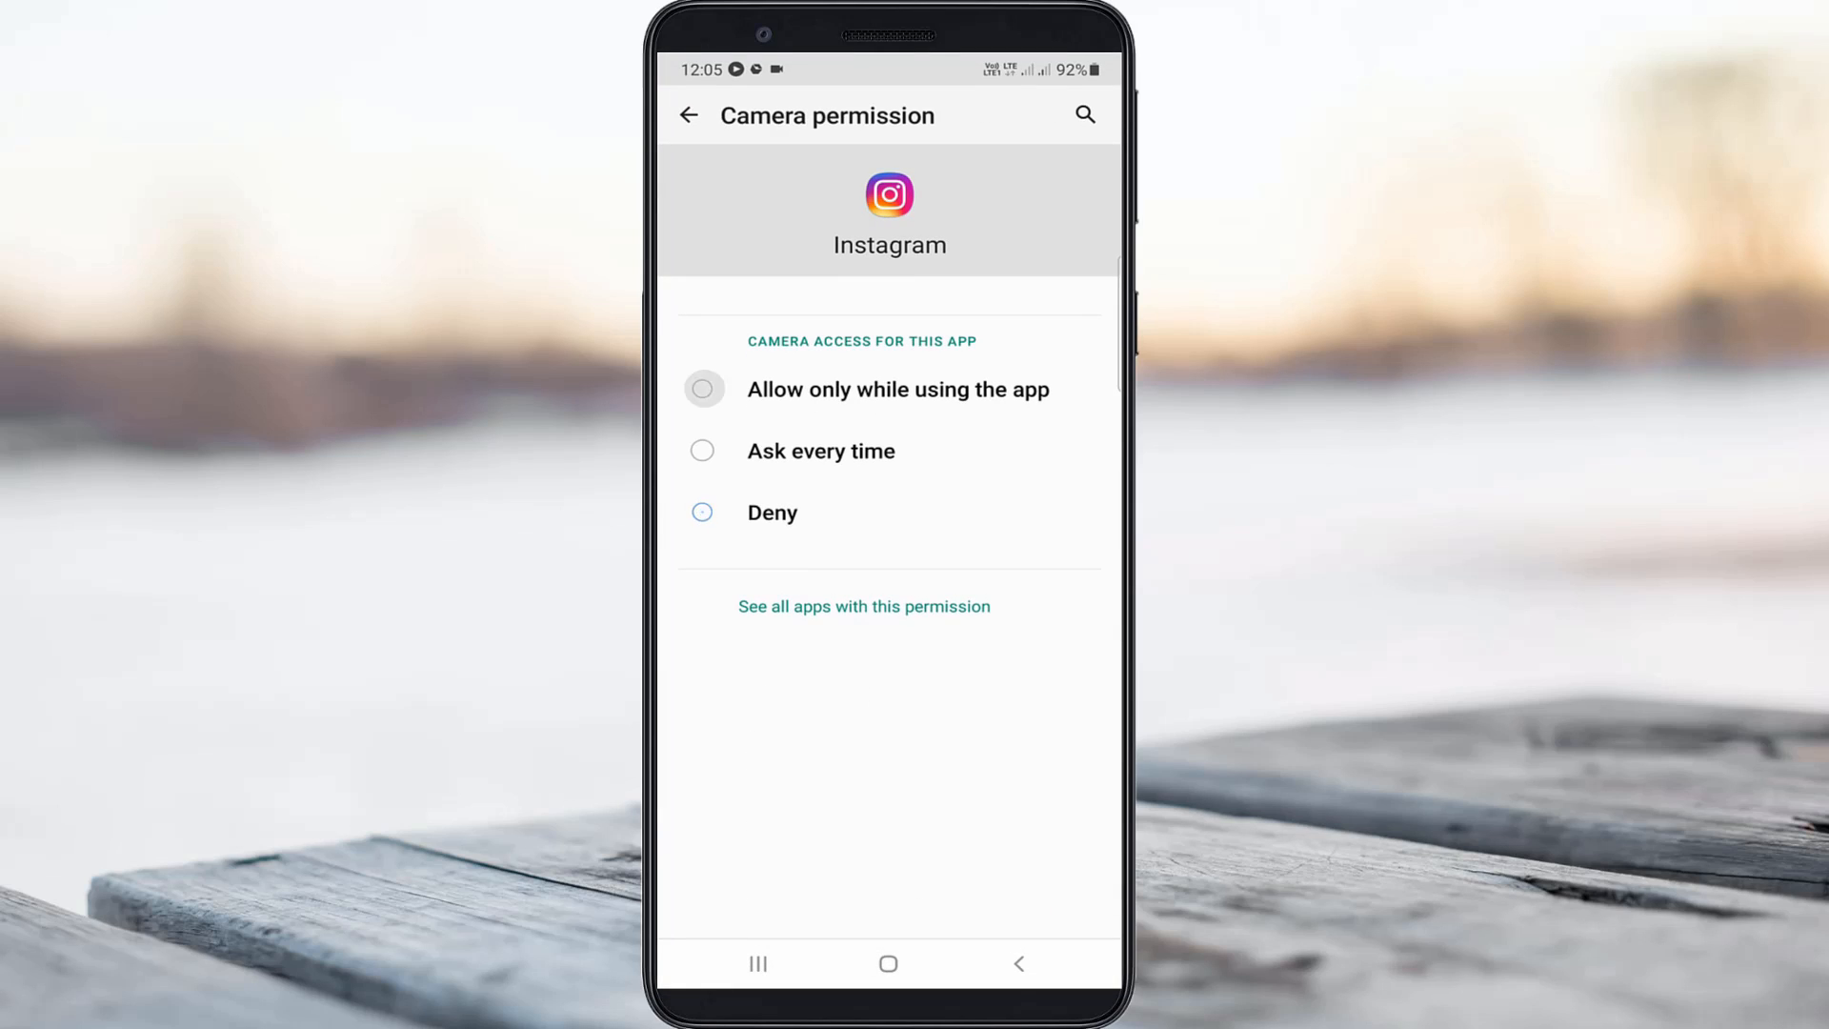
click(1018, 962)
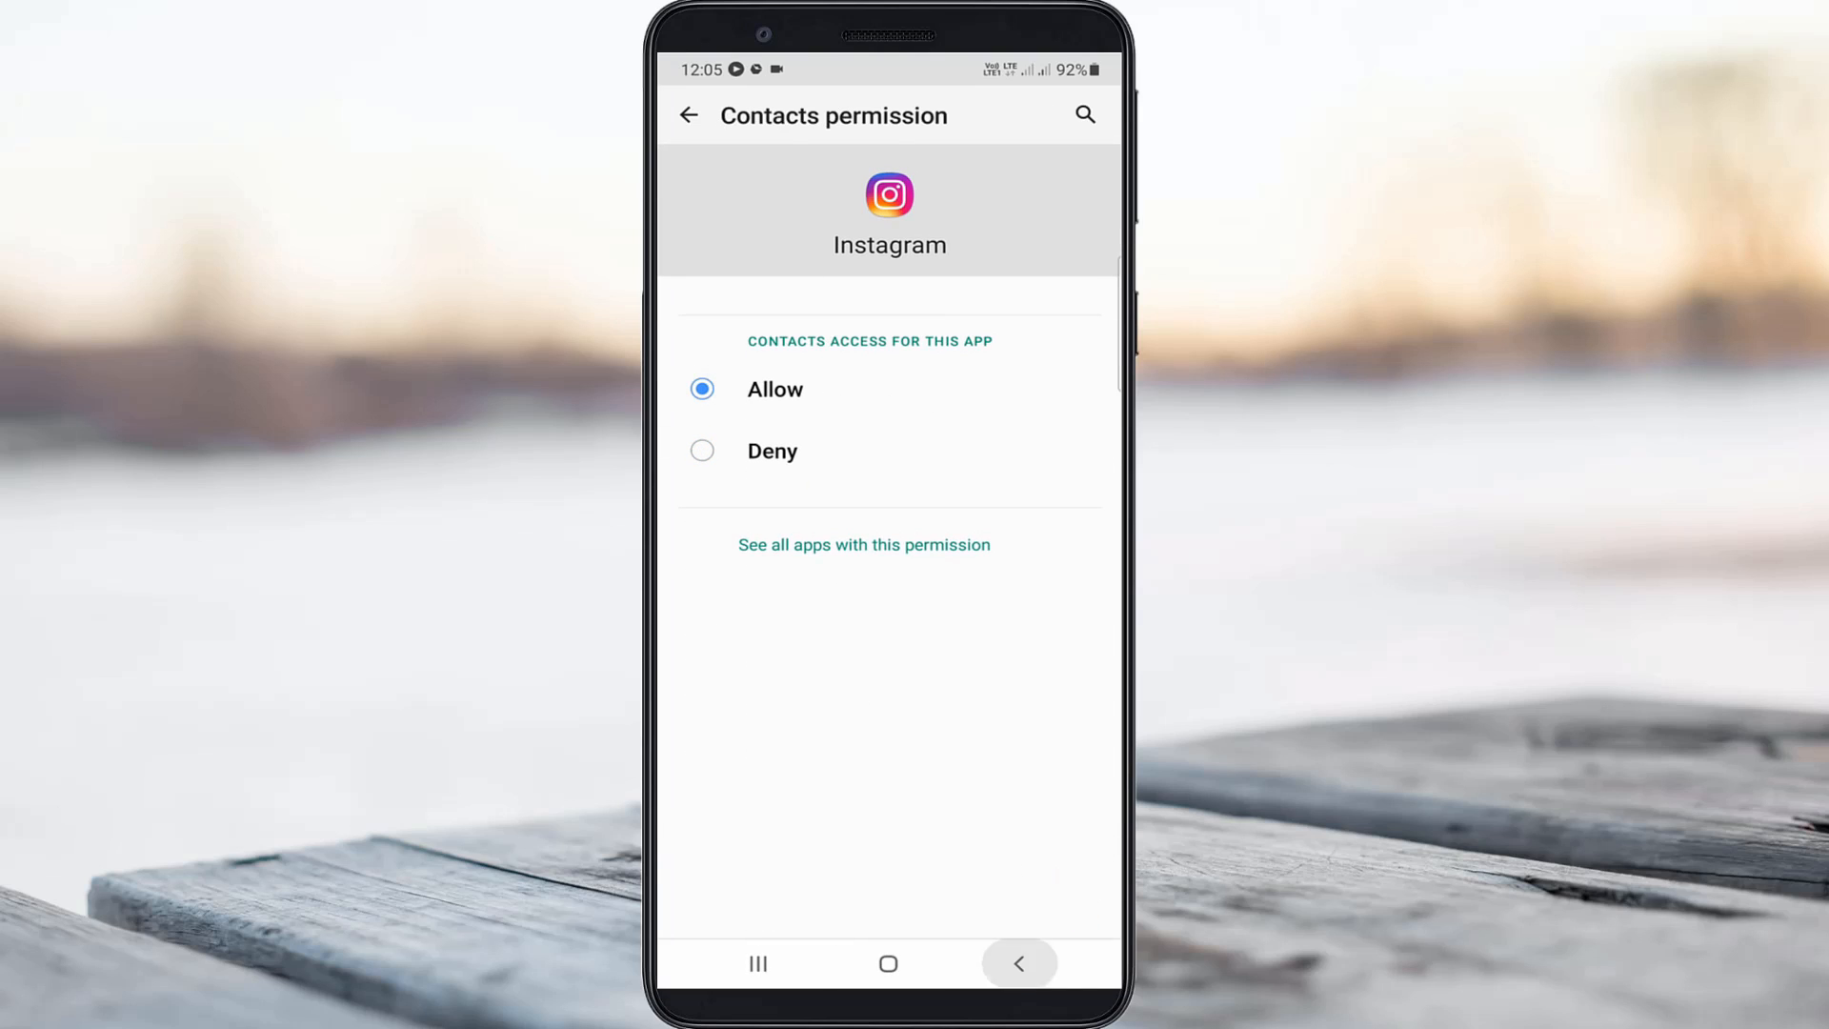
click(688, 115)
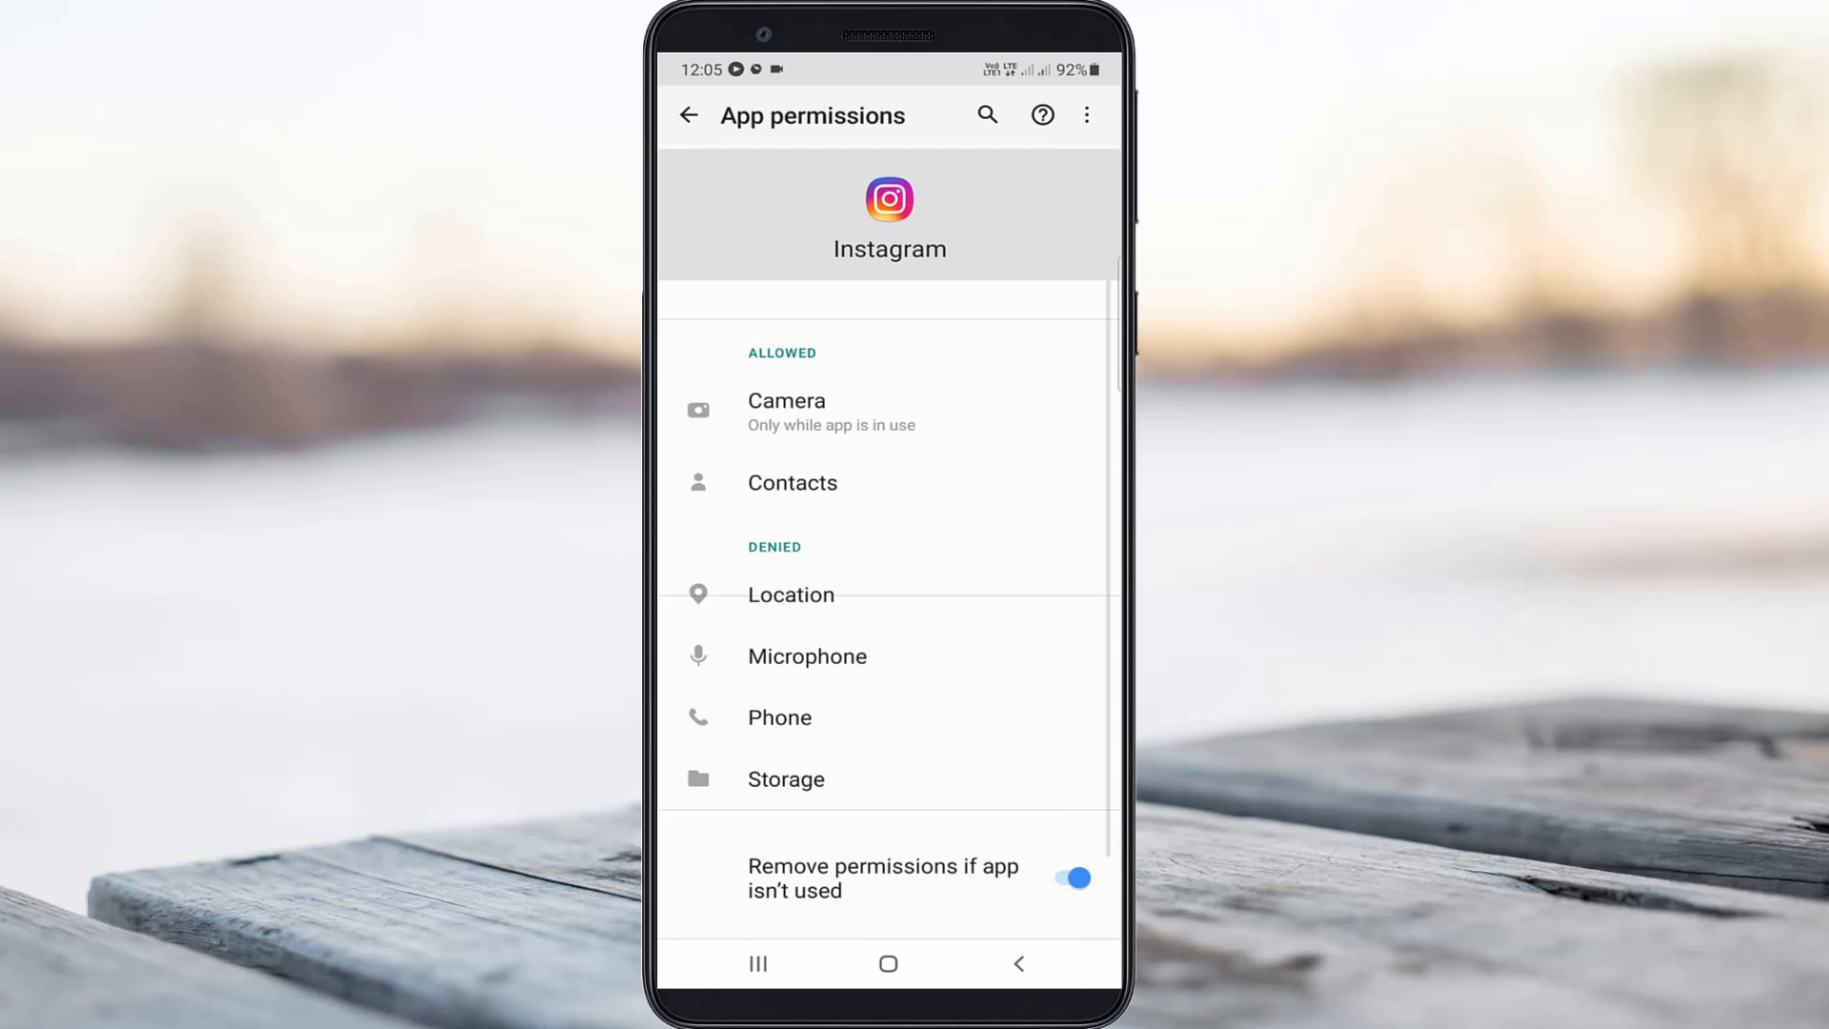
click(779, 717)
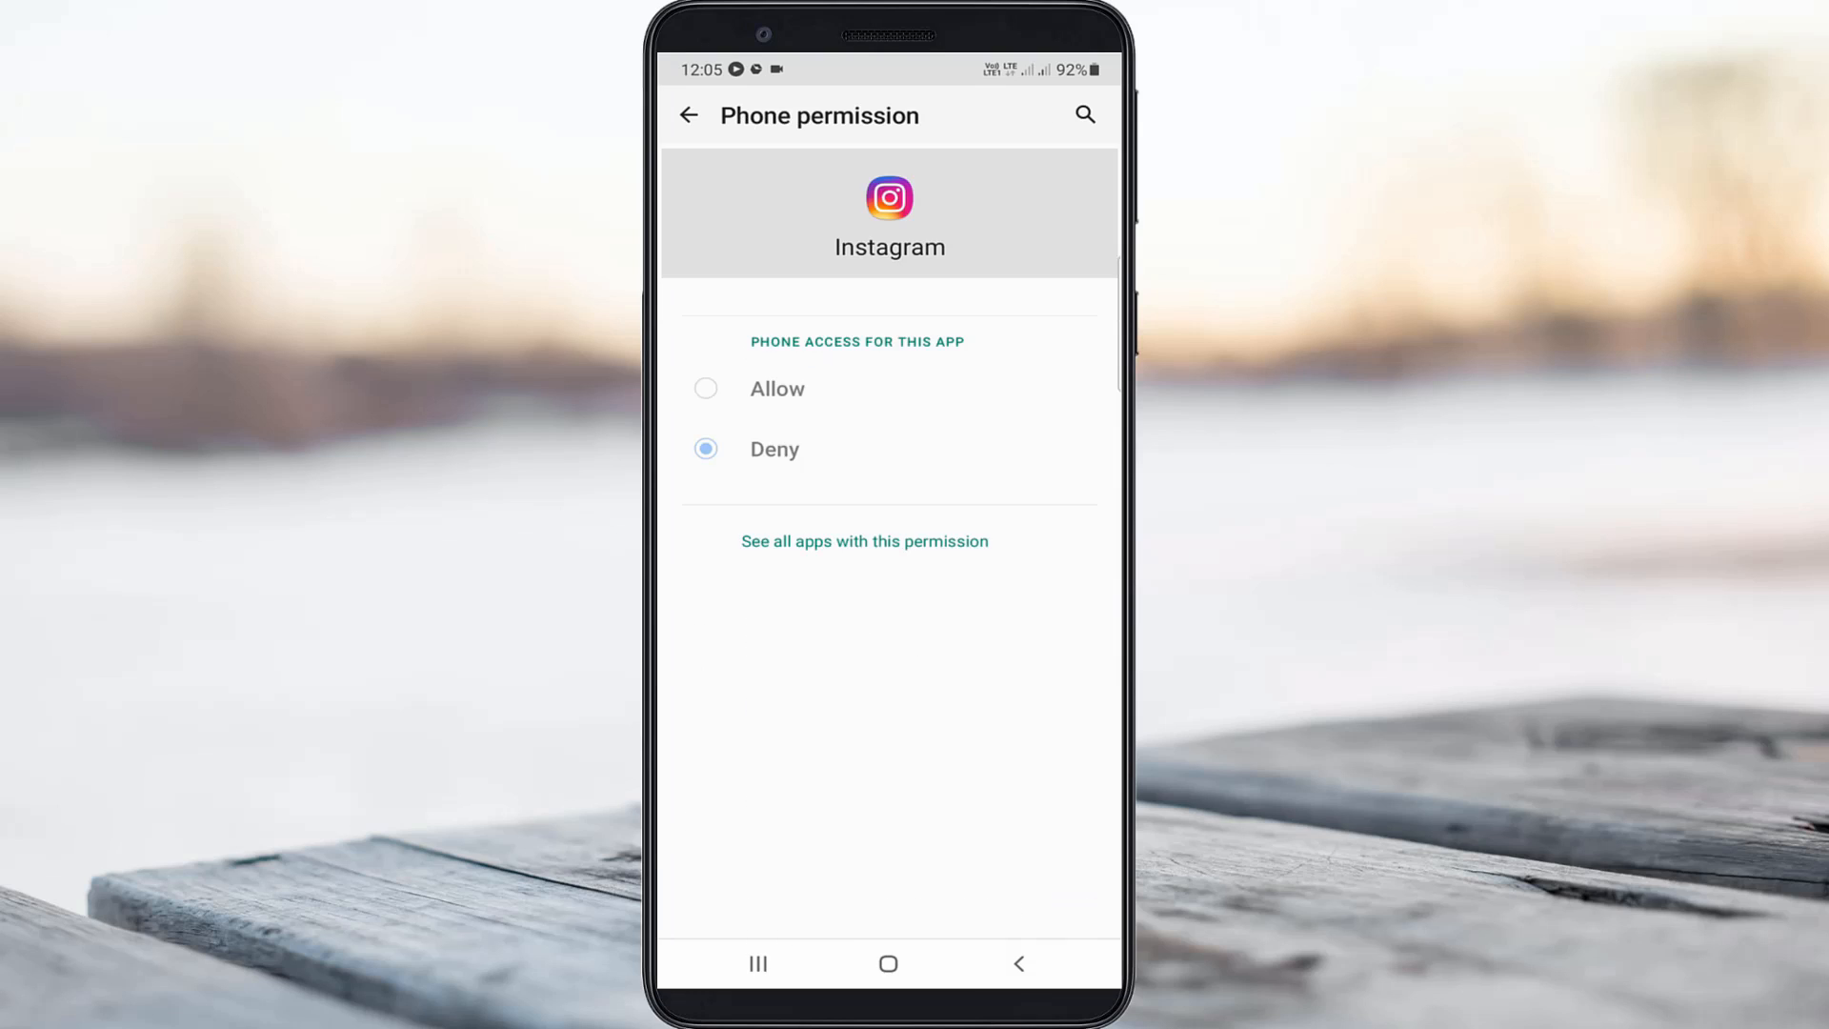
click(688, 114)
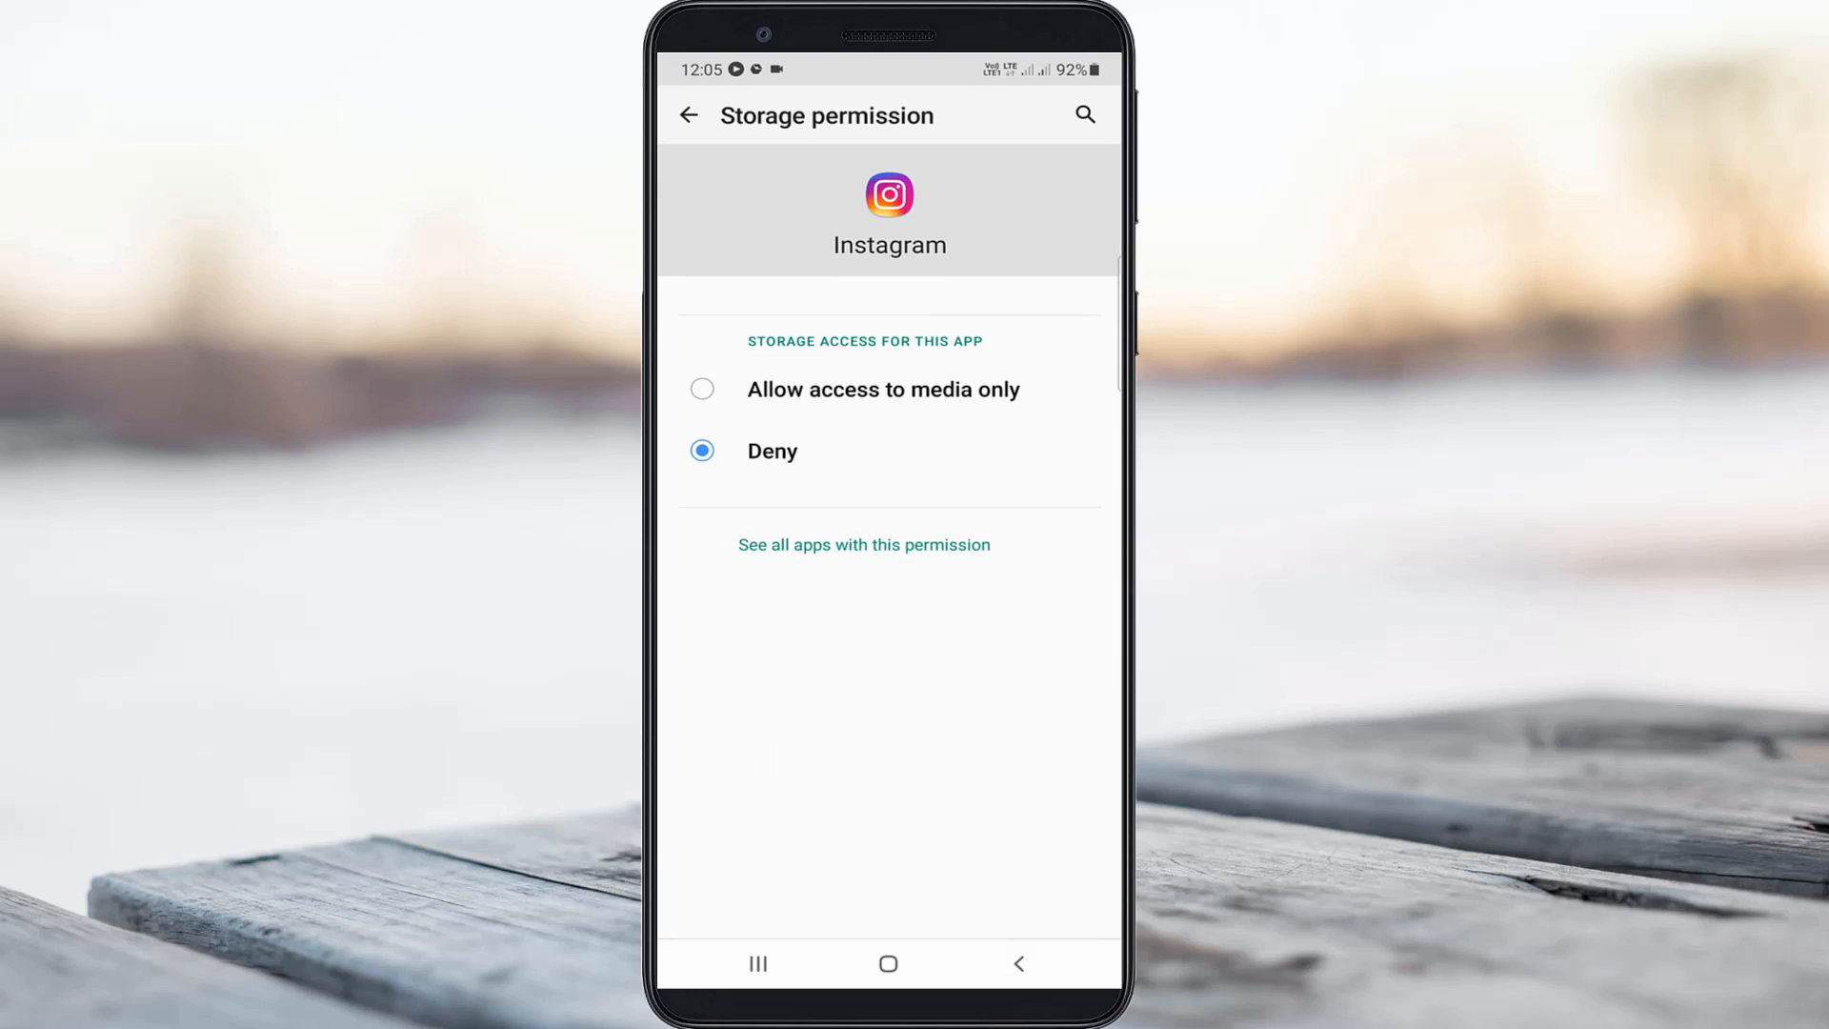
click(689, 115)
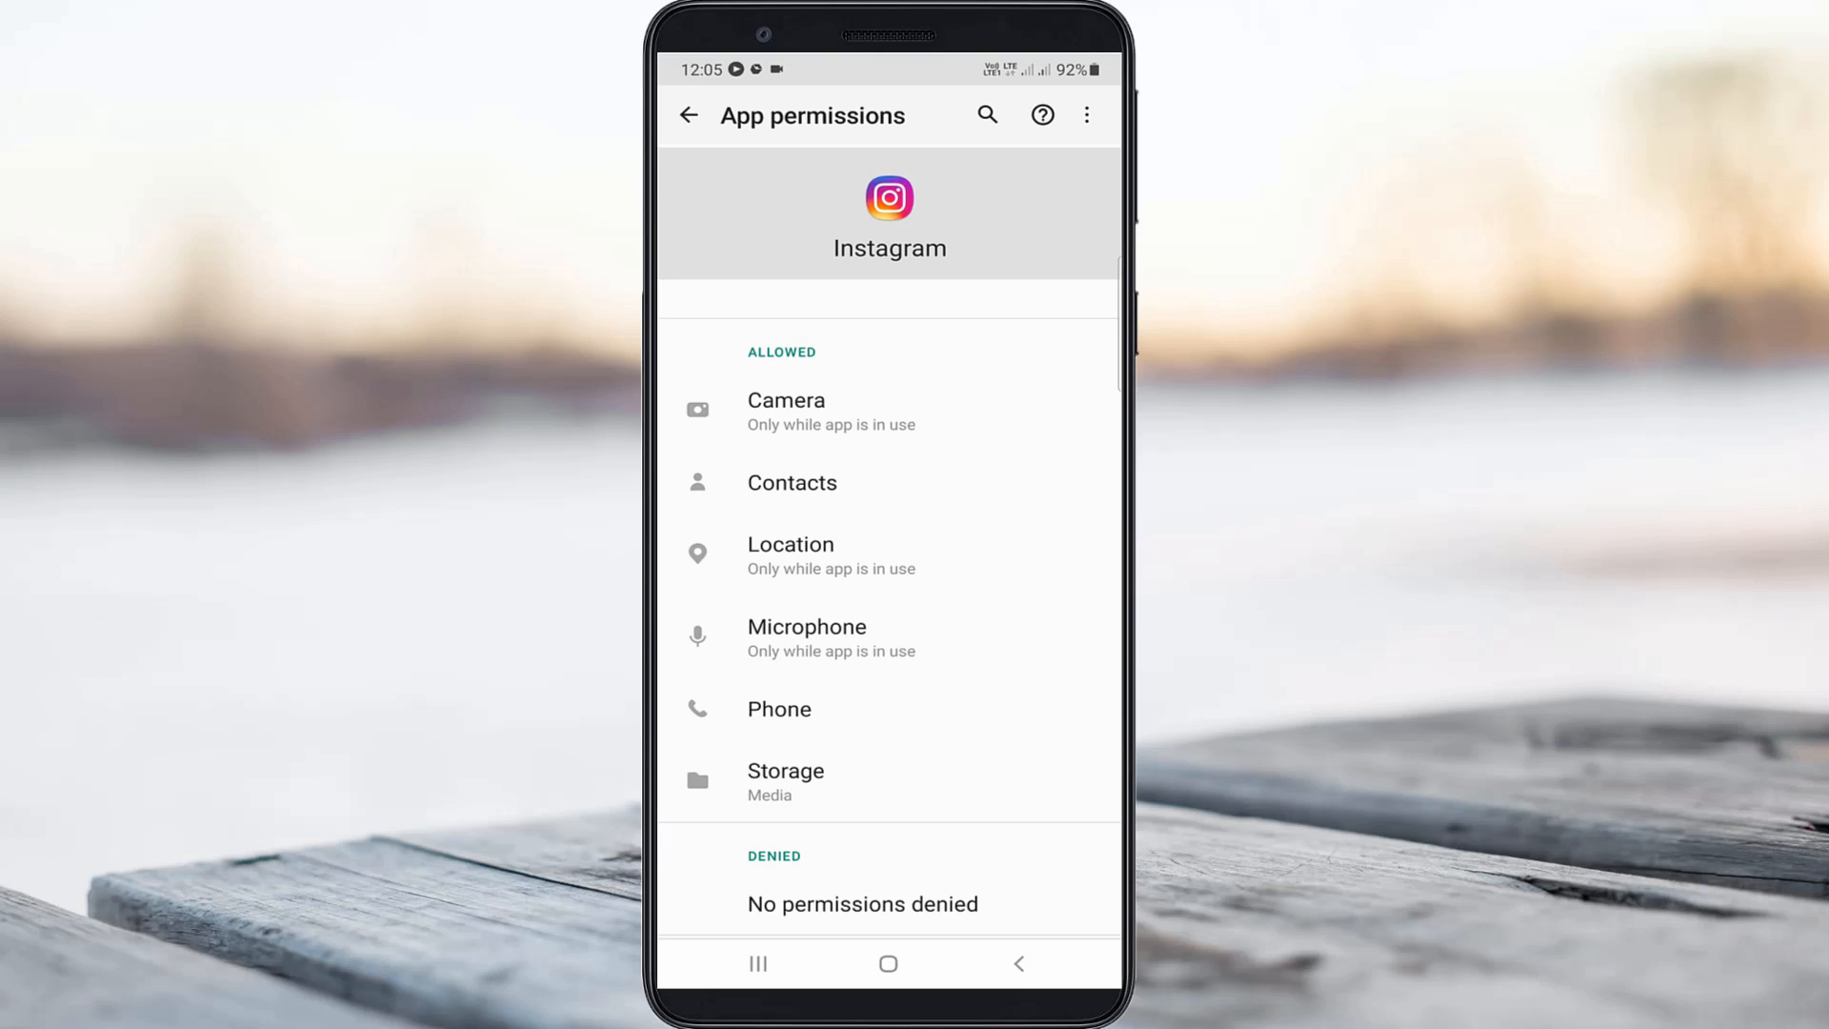
click(887, 963)
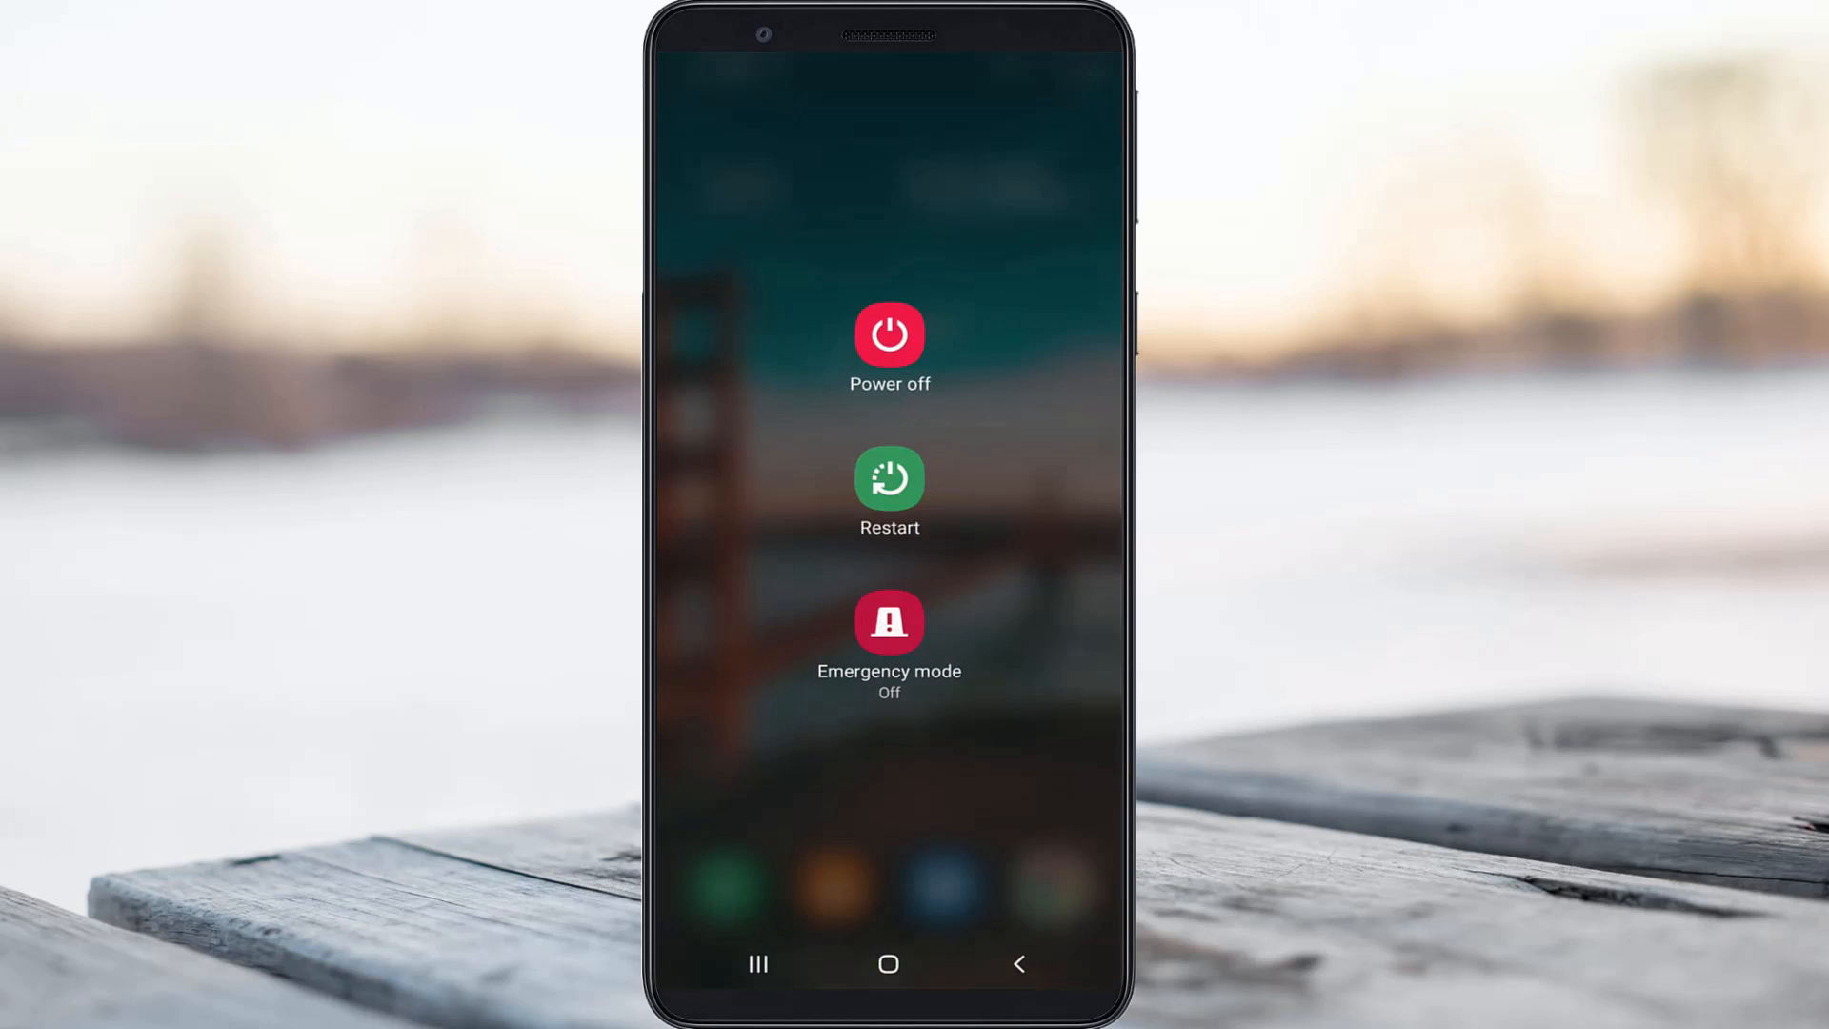
Step: Restart the phone from the power menu and dismiss the notification panel
click(888, 478)
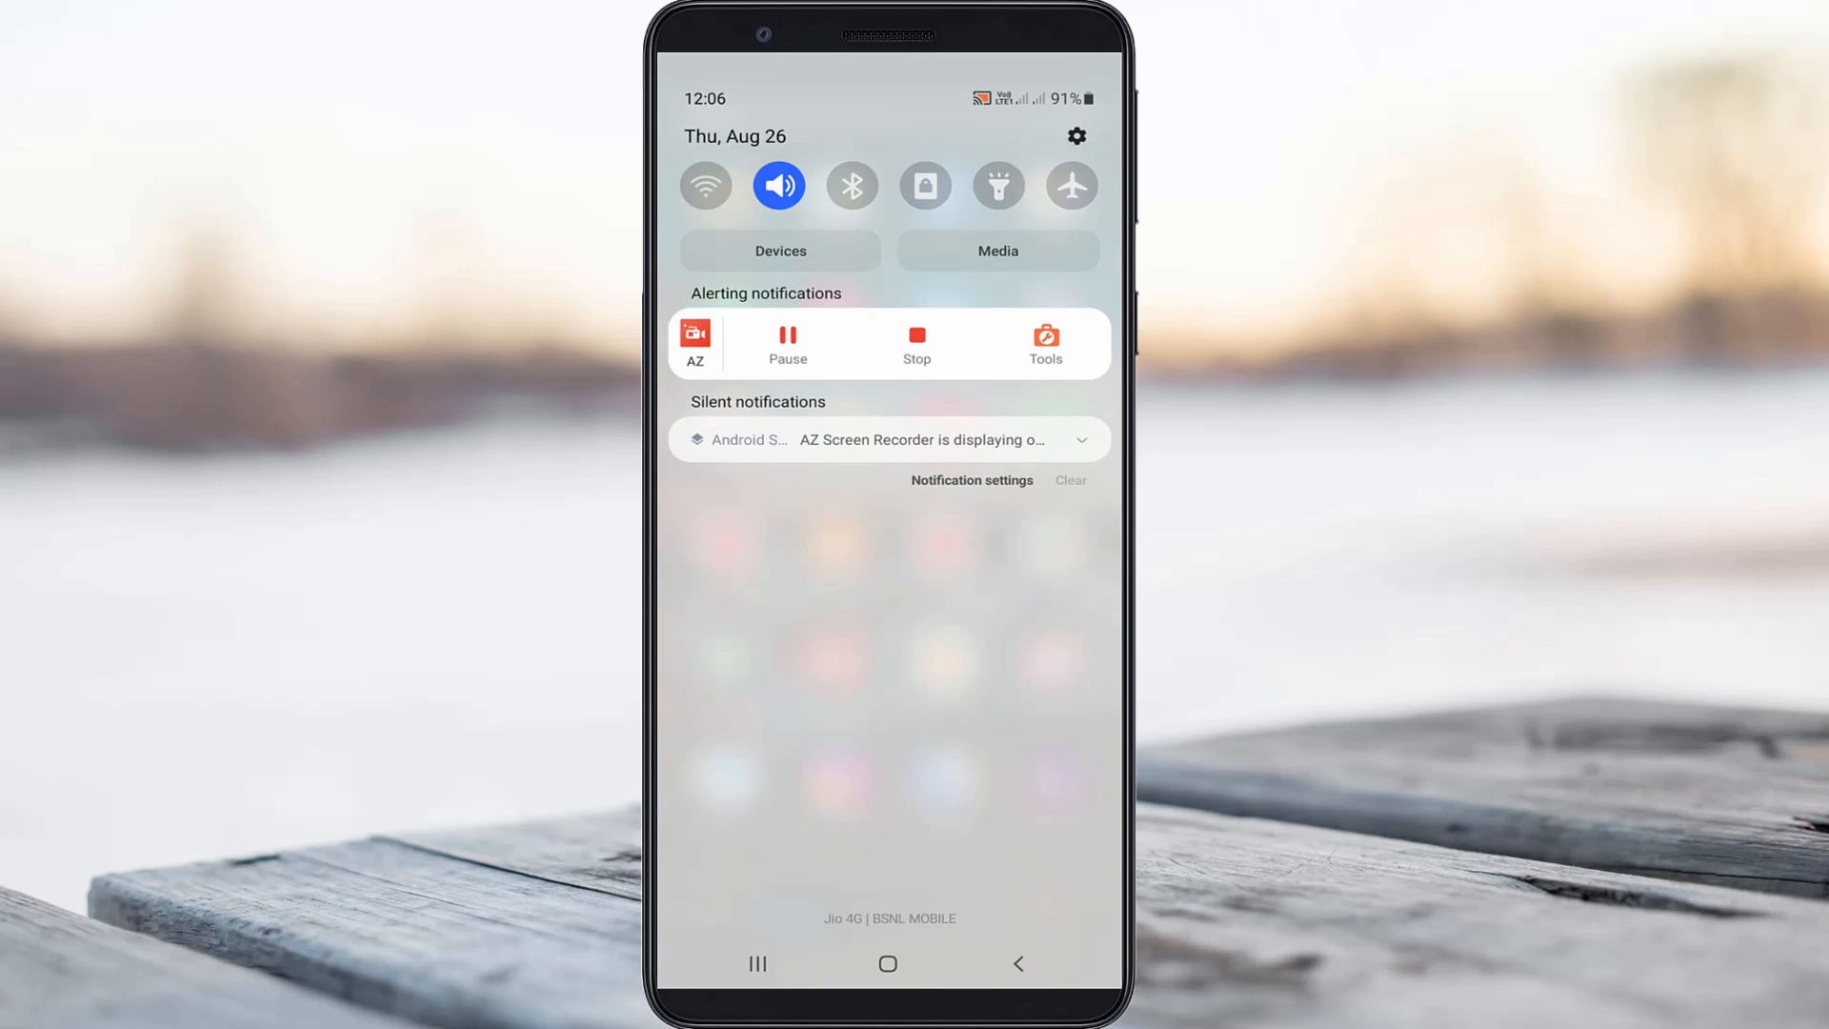
click(705, 186)
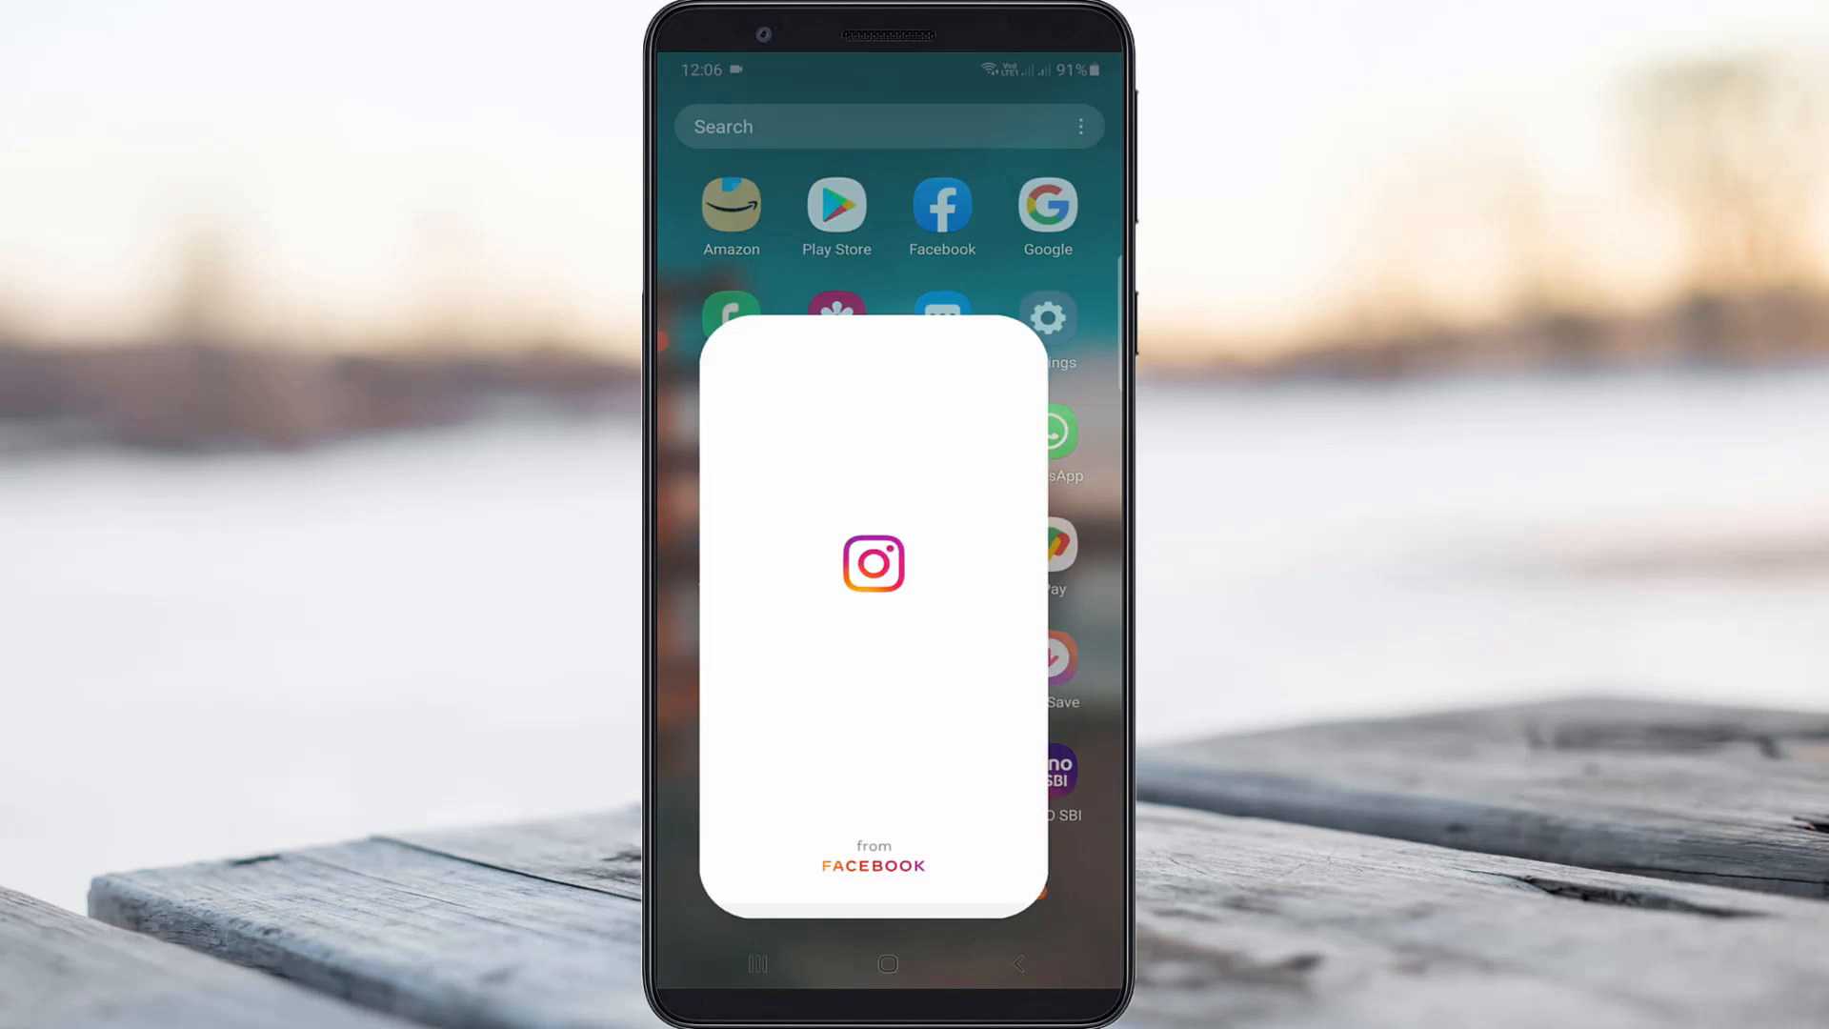
Step: In the Instagram User chat, unsend the latest 'Hi' message
click(871, 563)
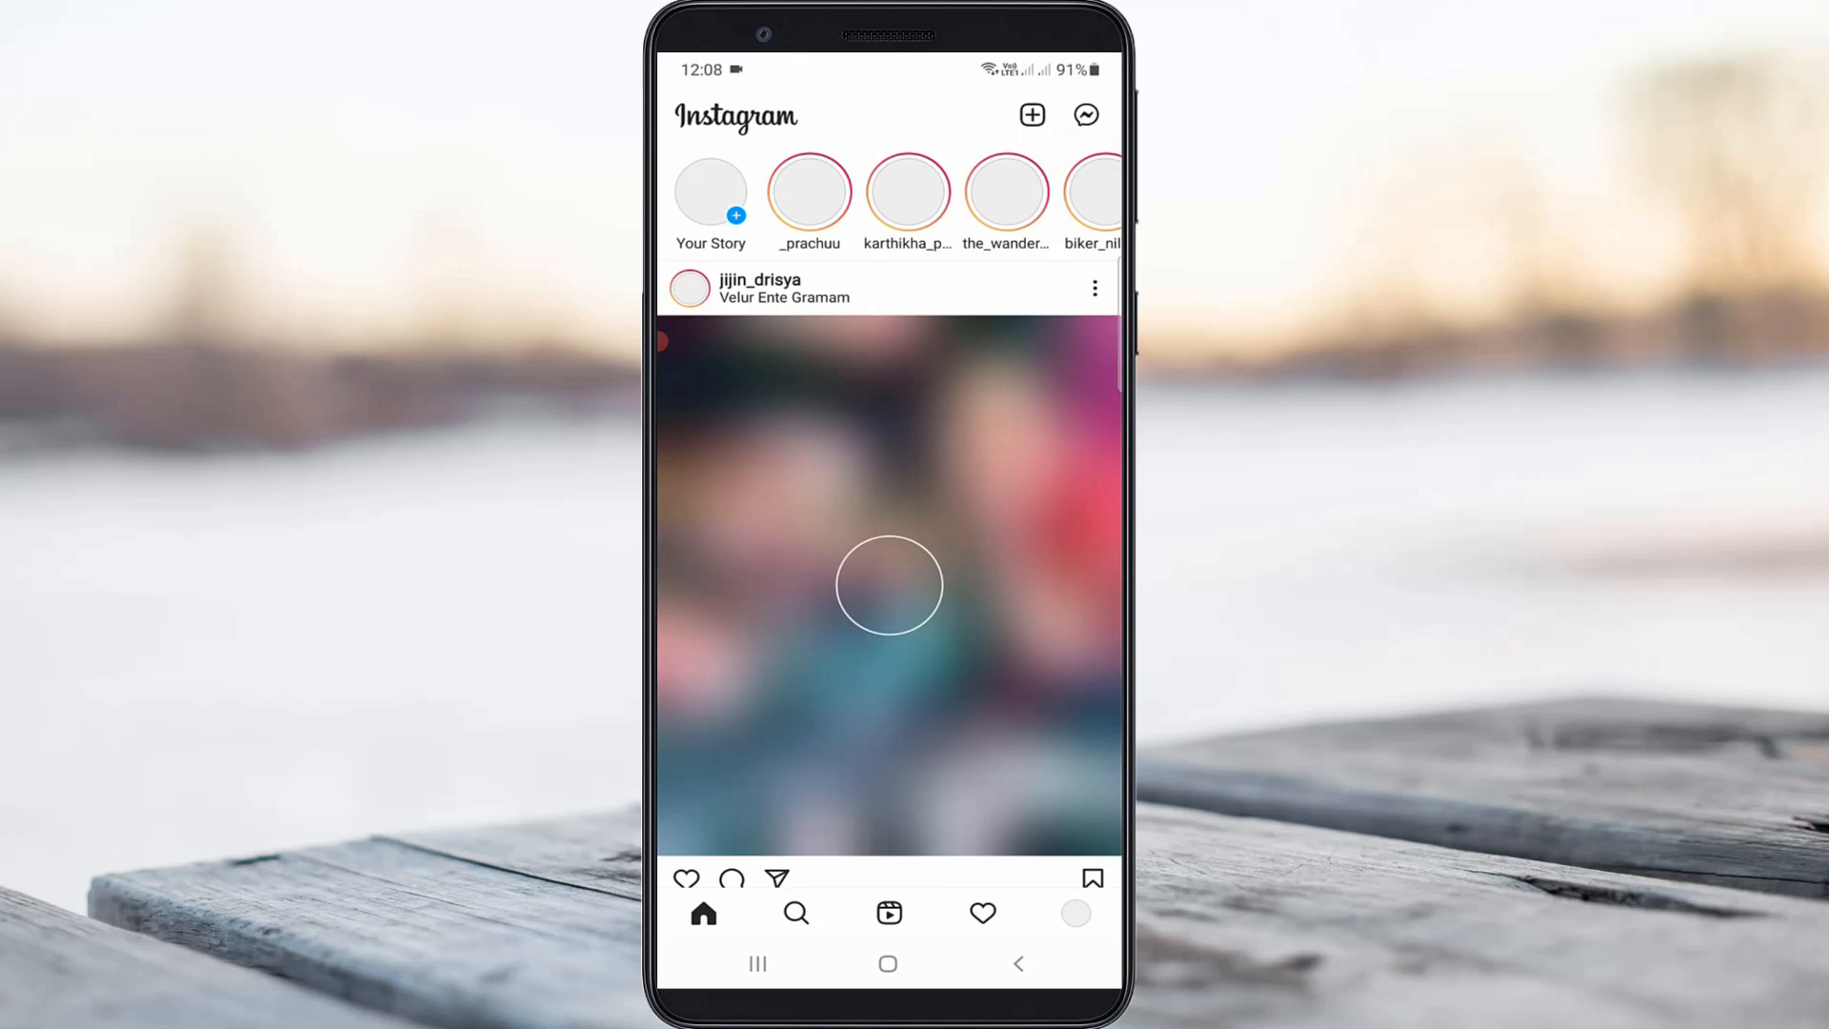
click(1083, 114)
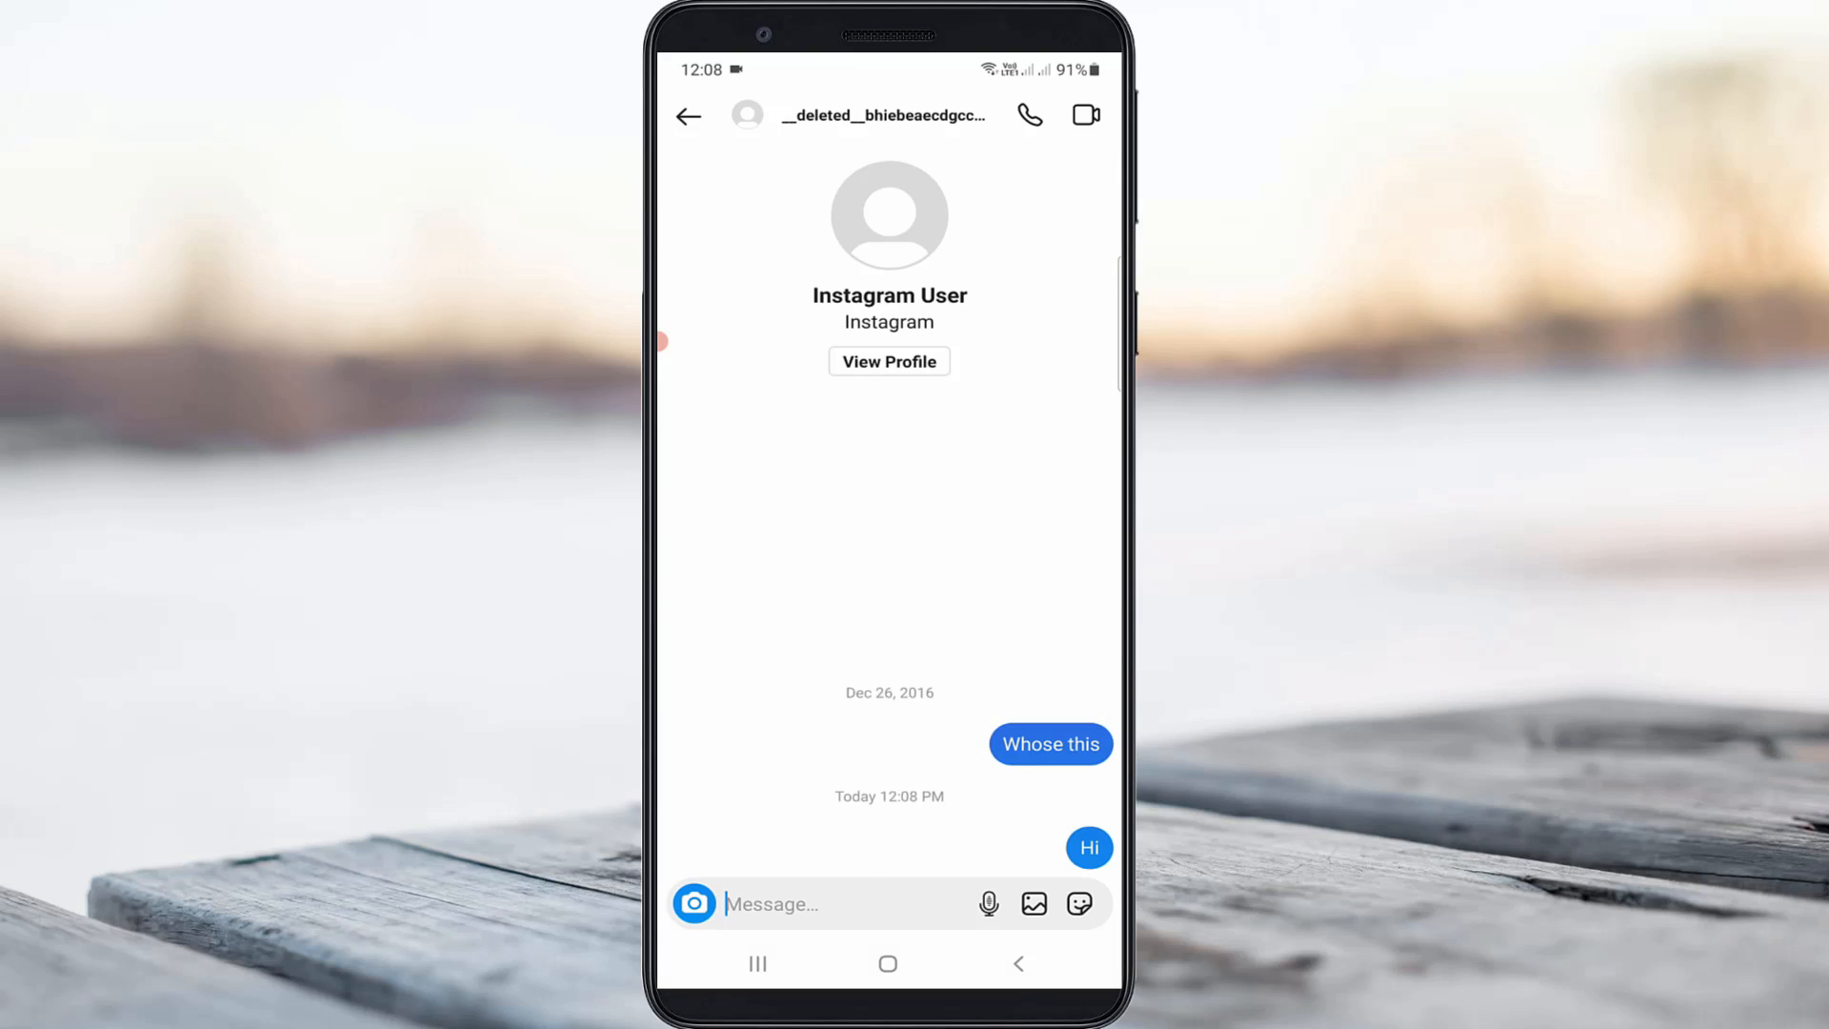
click(816, 902)
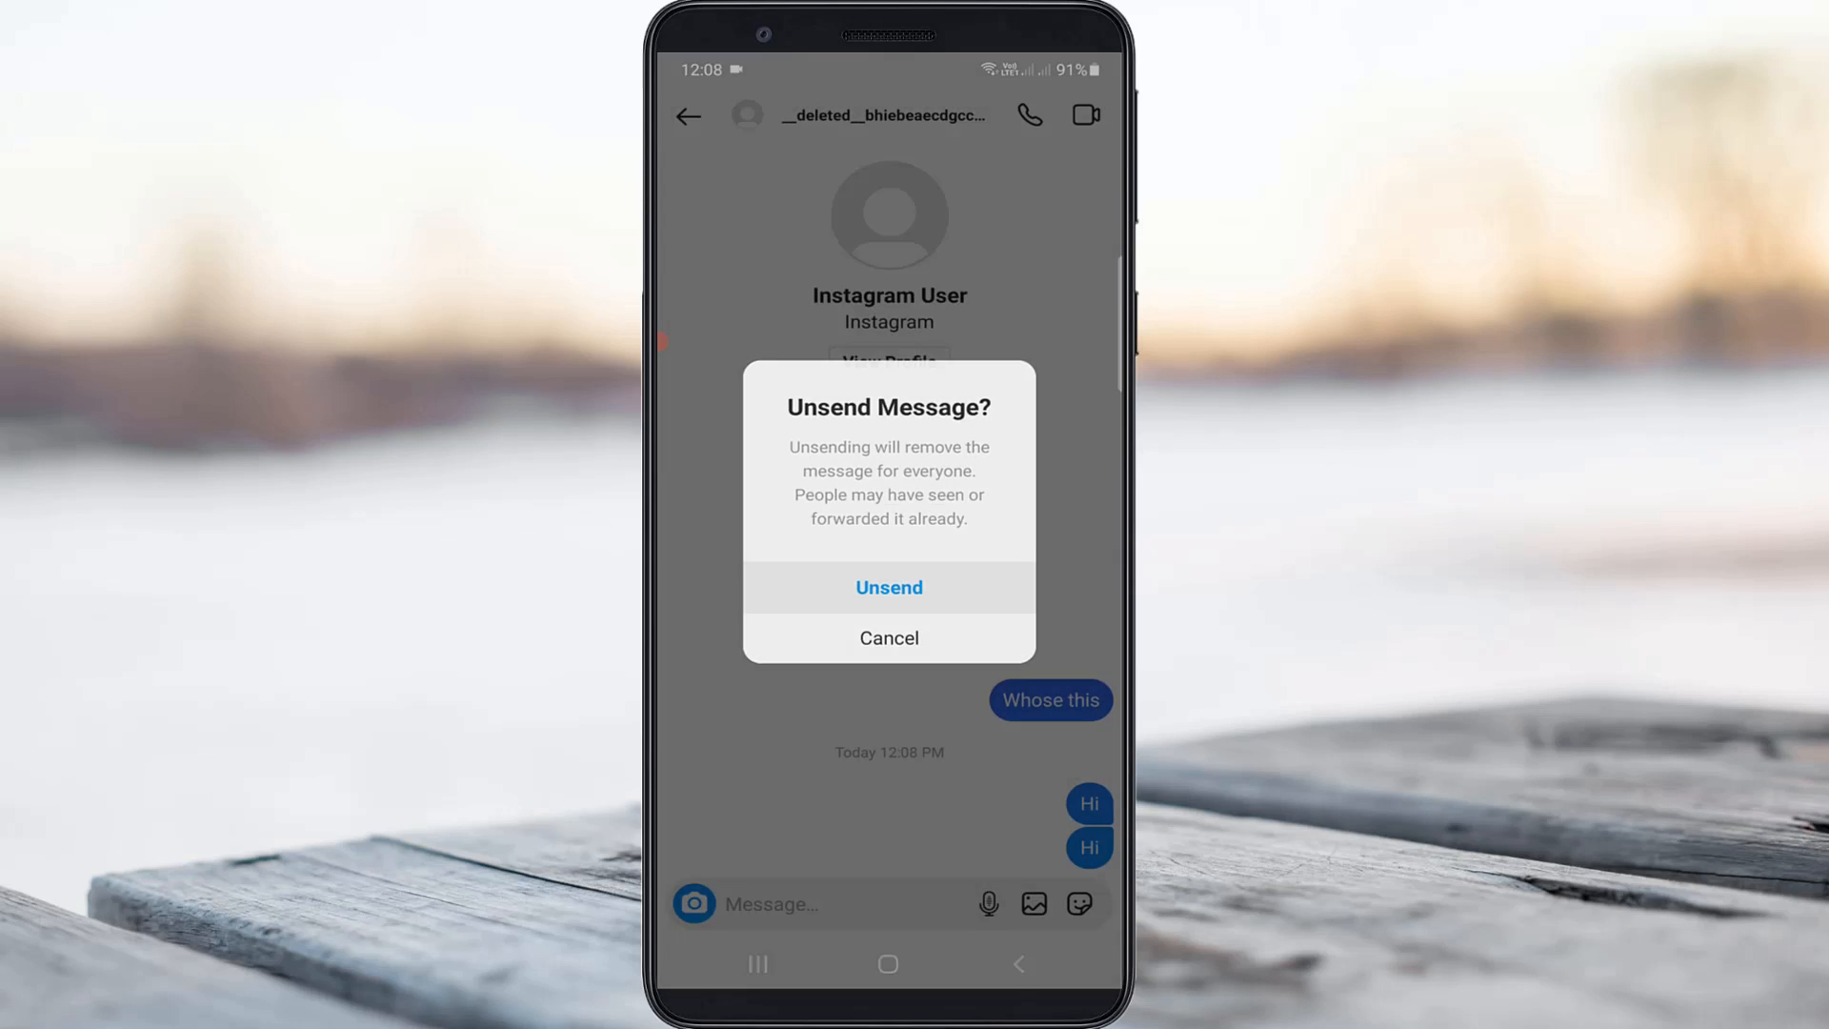
click(888, 586)
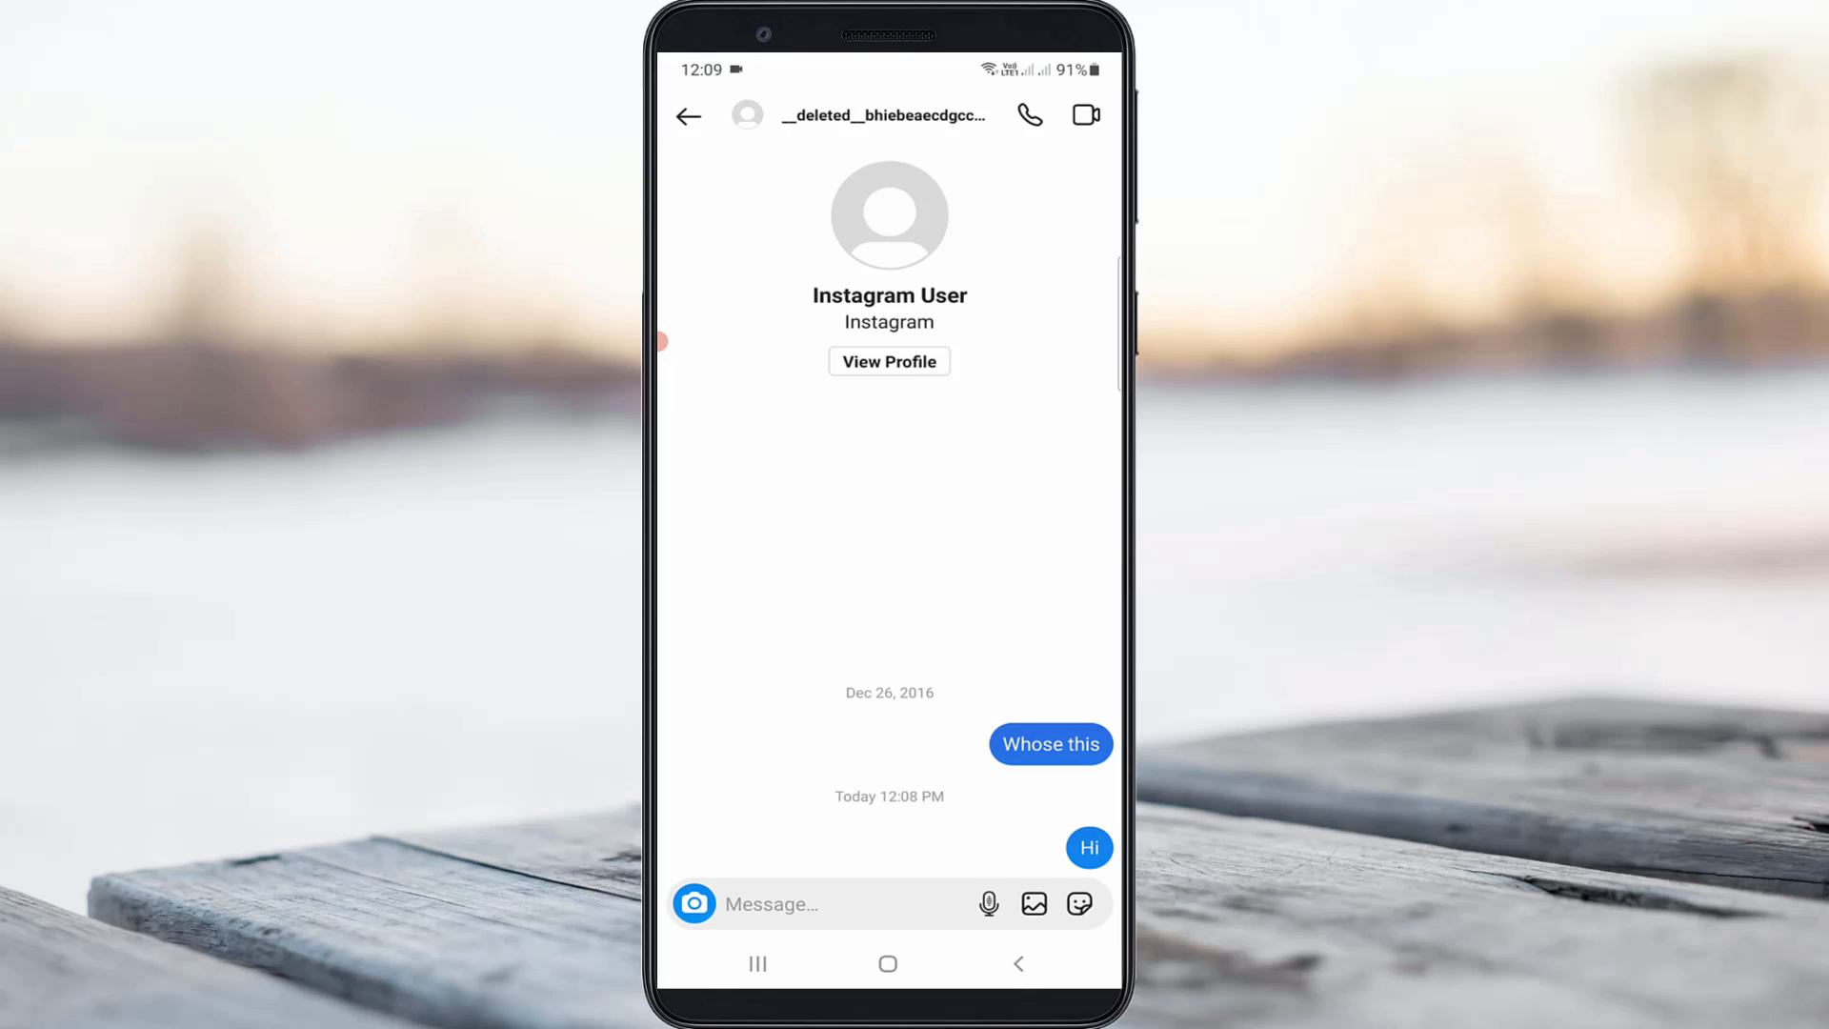